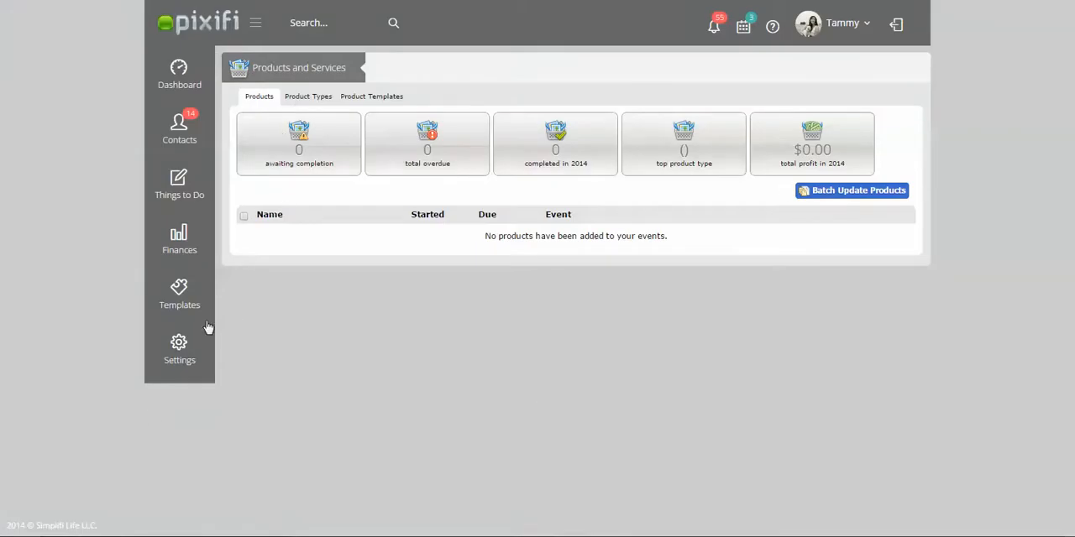
# - Show the Product Types list with Prints, albums and boudoir items
pyautogui.click(178, 293)
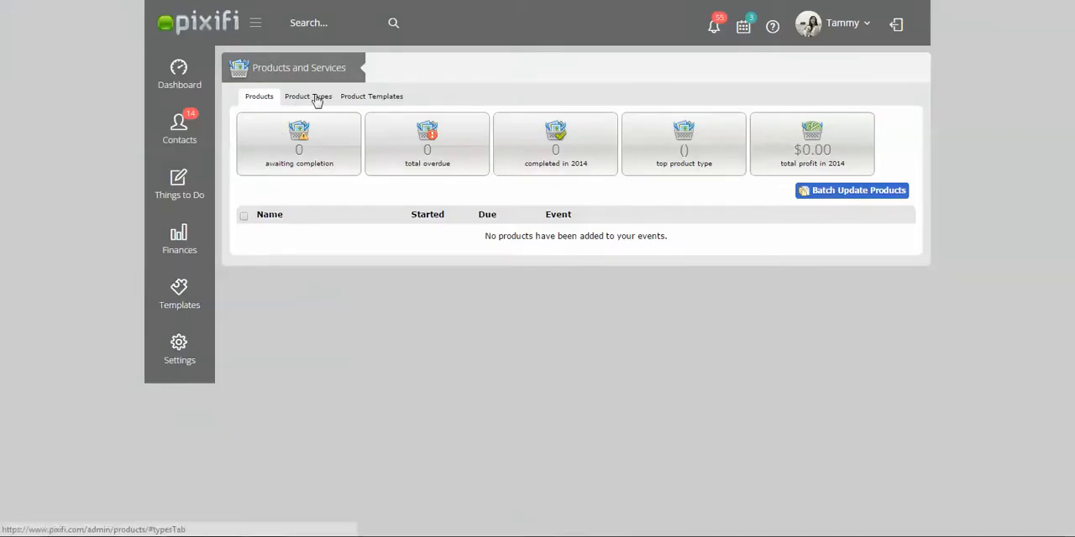
pyautogui.click(307, 96)
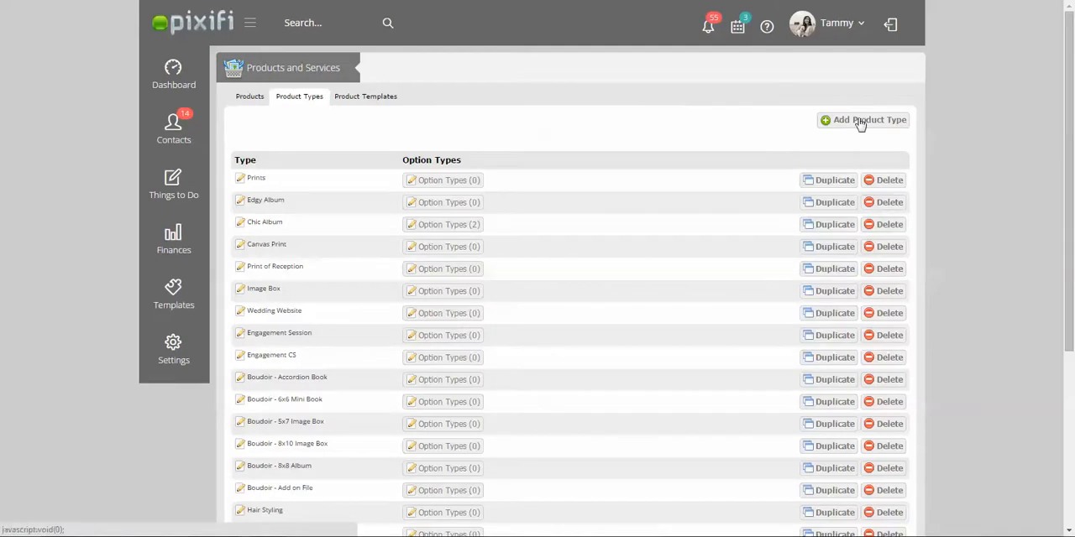
pyautogui.click(863, 119)
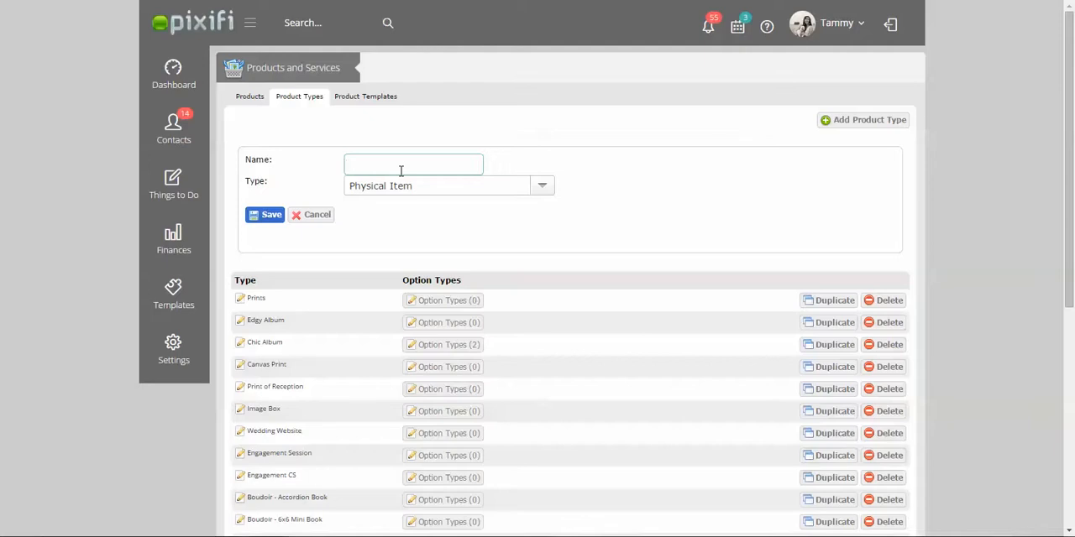
pyautogui.write('Hours of Se')
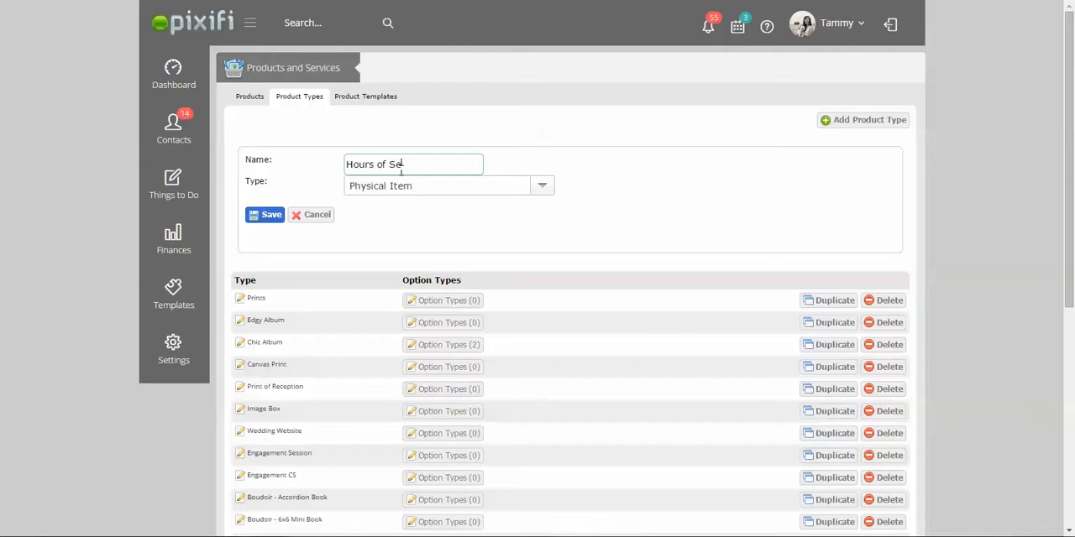
pyautogui.write('rvice')
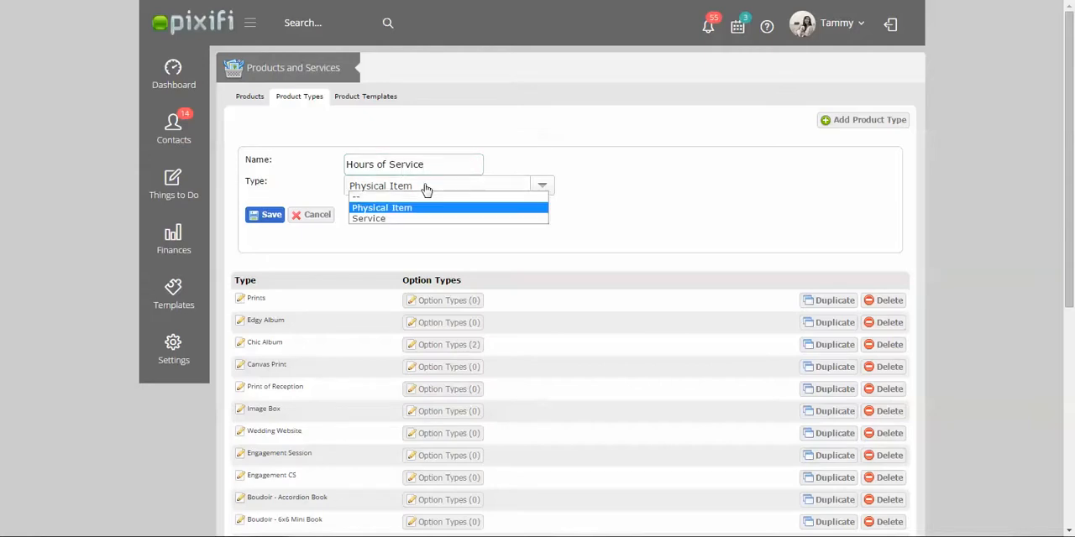
pyautogui.click(381, 207)
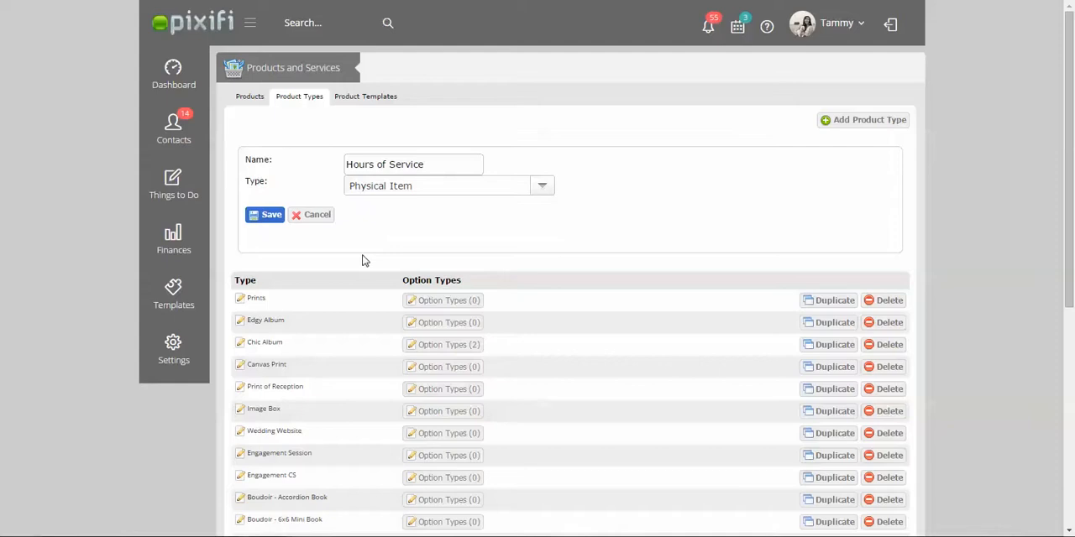
pyautogui.moveTo(350, 392)
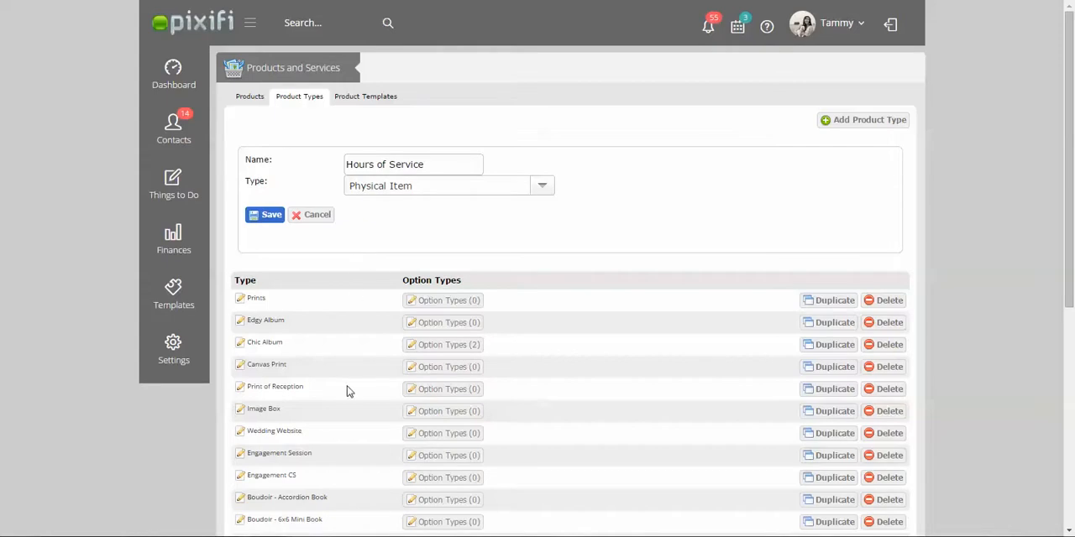
pyautogui.moveTo(307, 356)
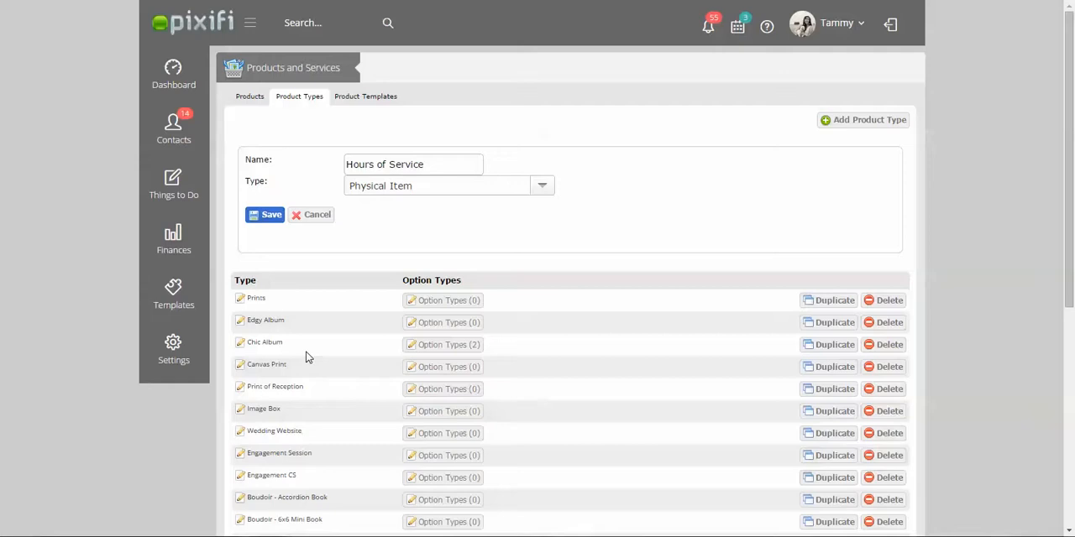
pyautogui.click(311, 214)
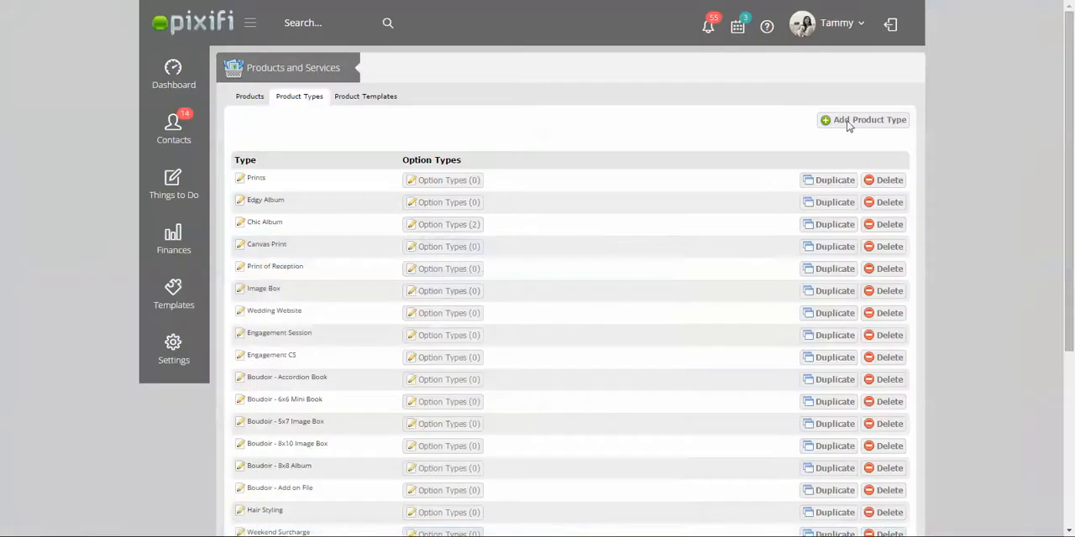
# - Start a new product type named 'Chic Album', keeping type Physical Item
pyautogui.click(868, 119)
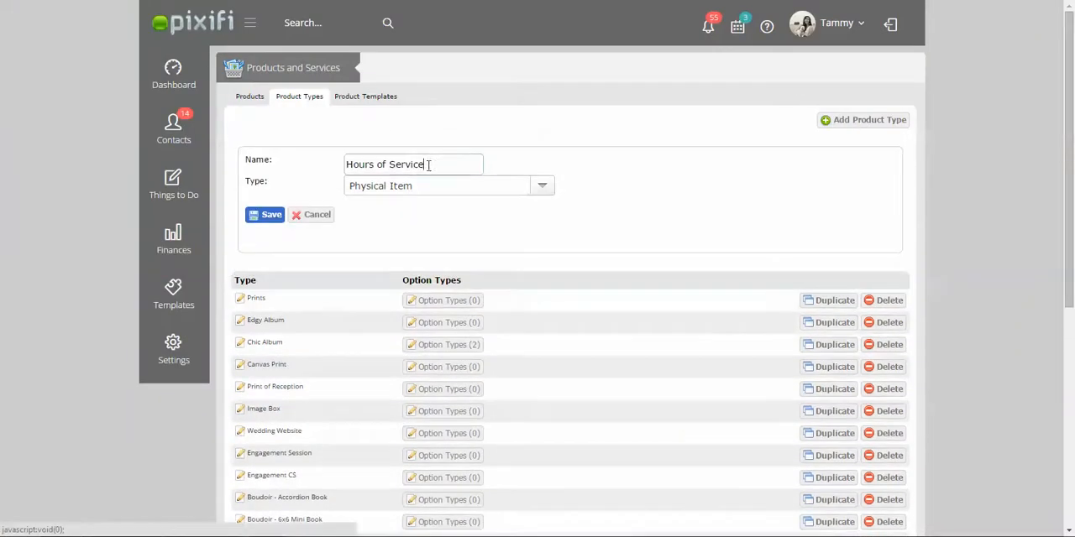
pyautogui.write('Chic')
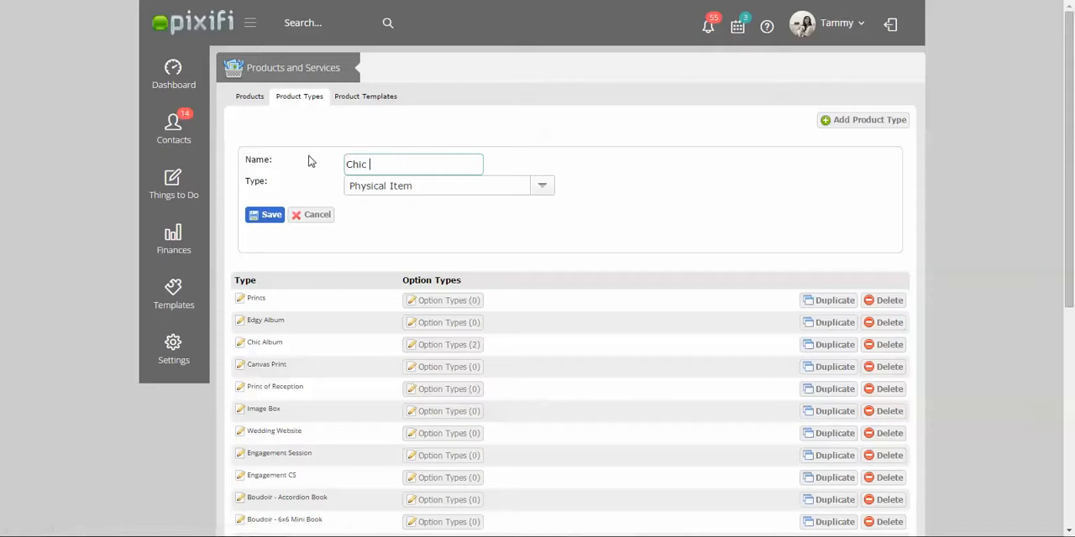
pyautogui.write('Album')
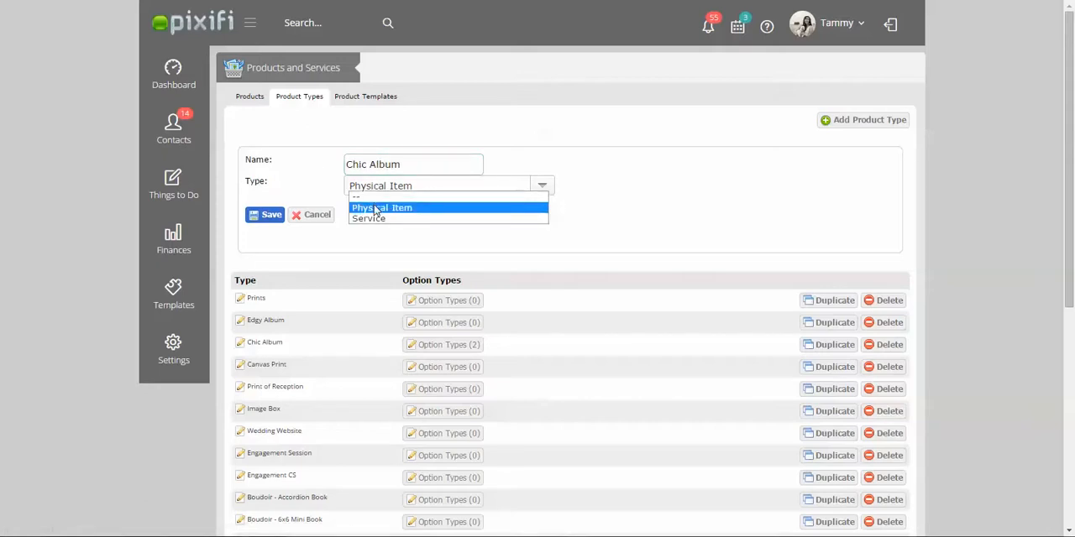
pyautogui.click(381, 207)
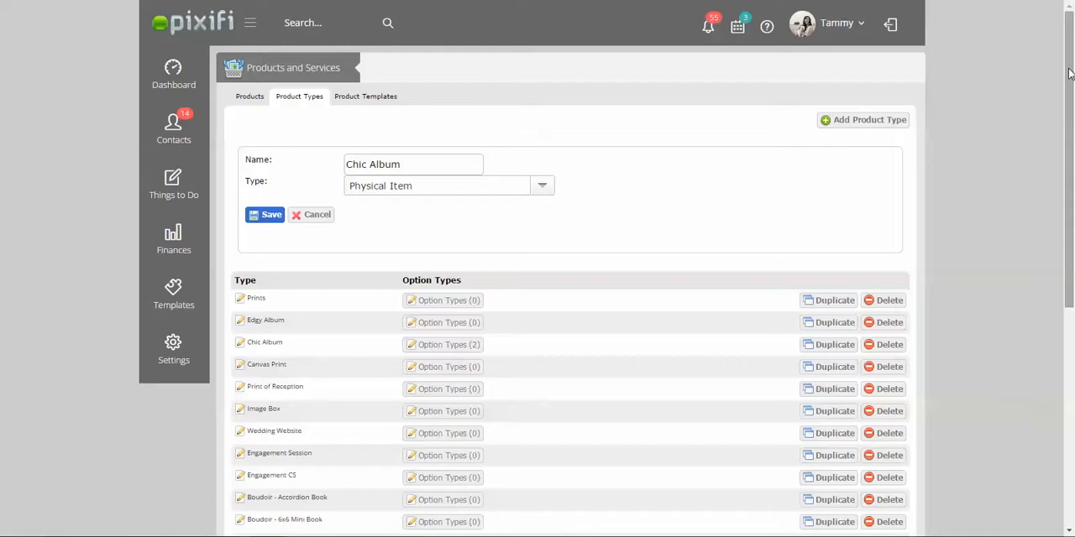
pyautogui.scroll(-3)
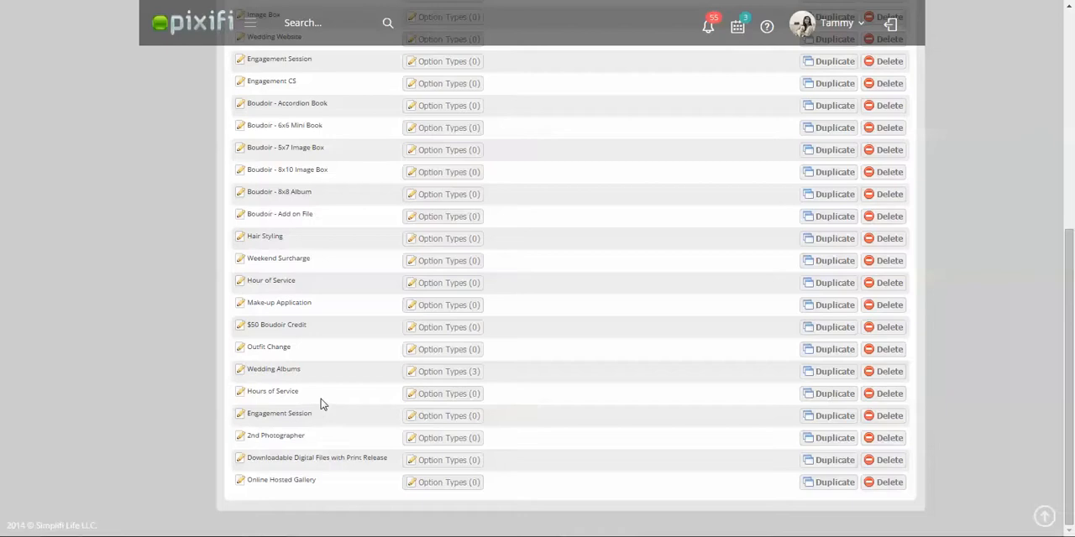
pyautogui.moveTo(315, 443)
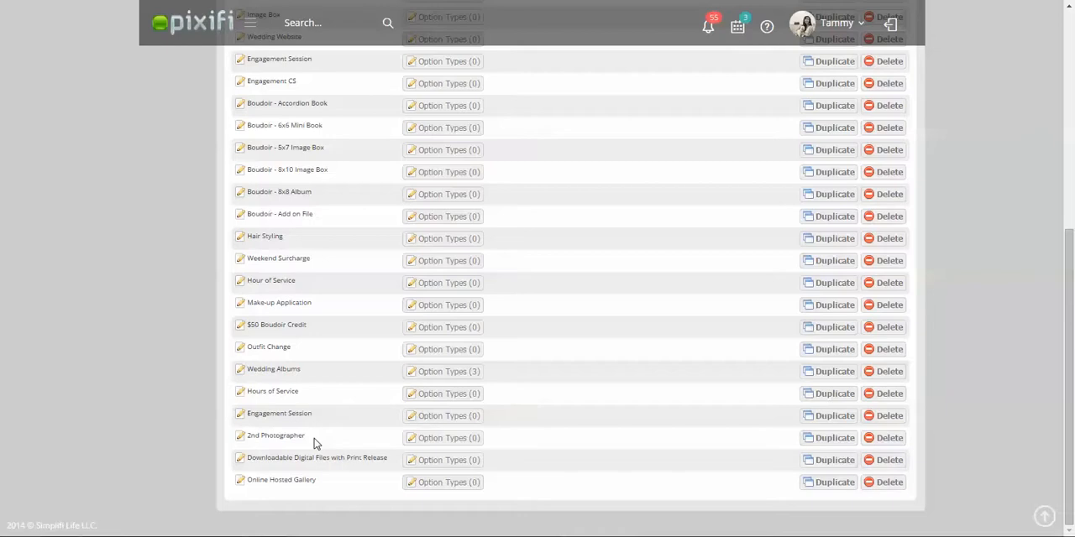
pyautogui.moveTo(314, 468)
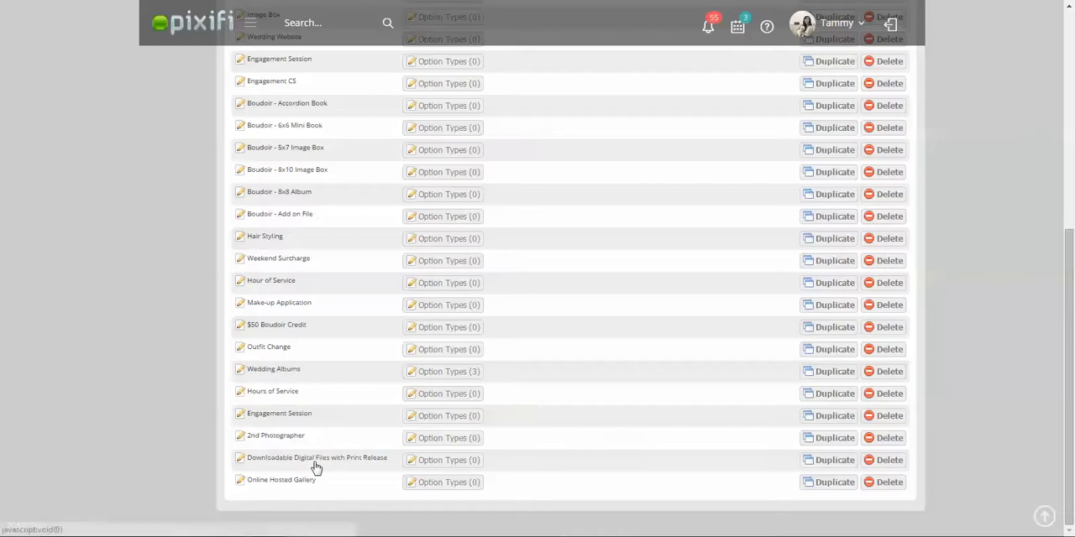
pyautogui.moveTo(512, 337)
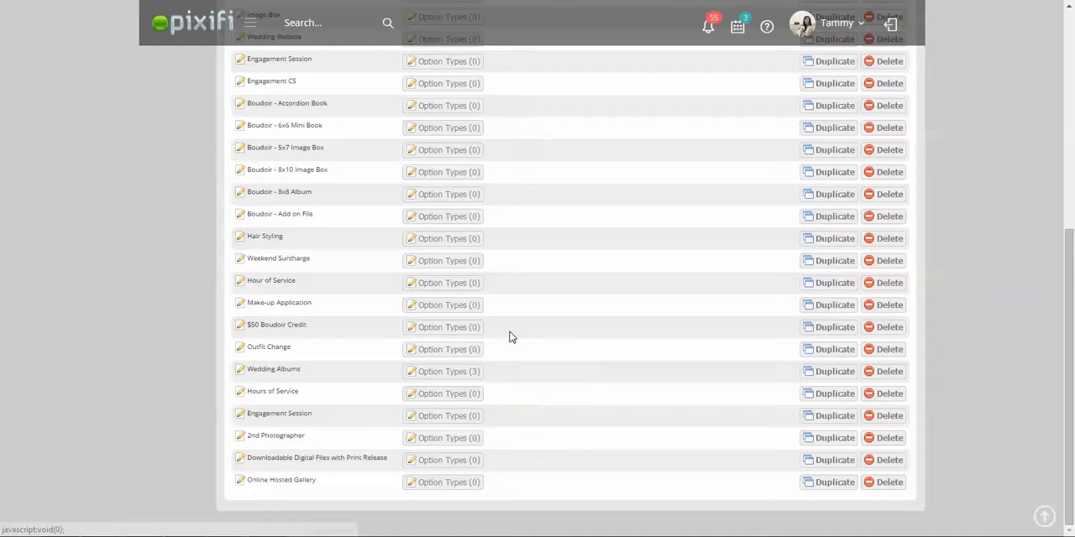
pyautogui.moveTo(358, 474)
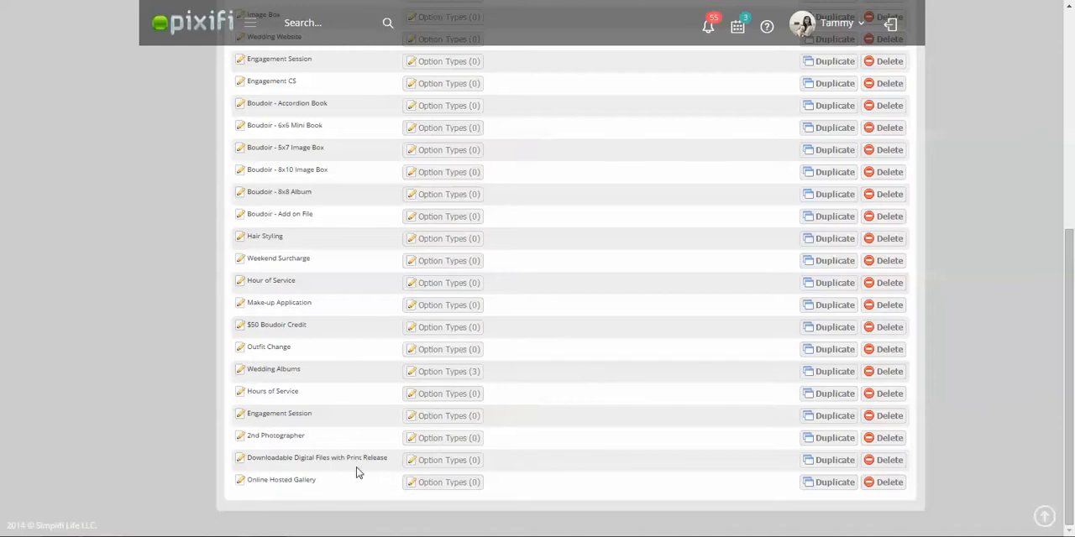
pyautogui.moveTo(1040, 282)
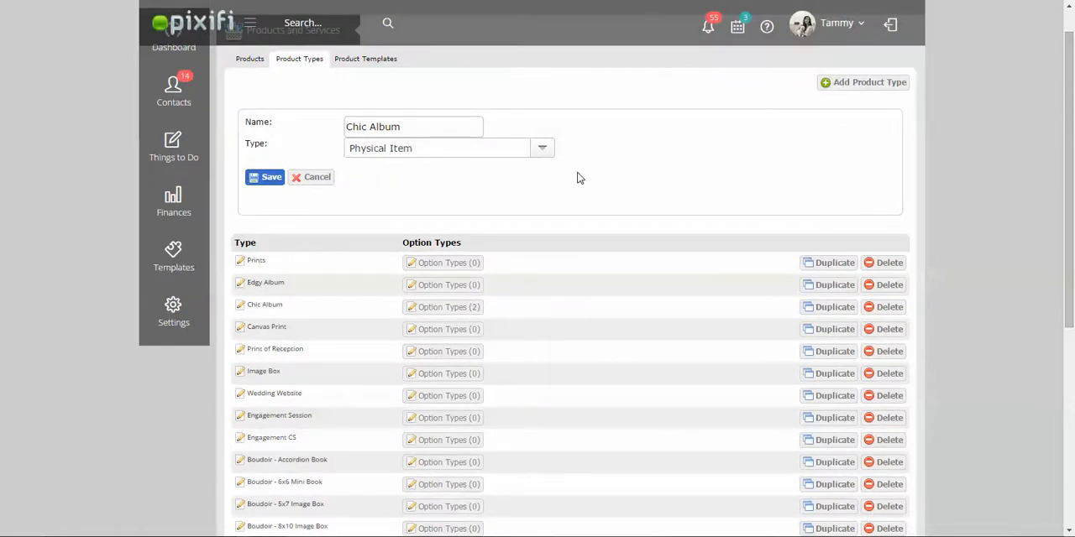
pyautogui.moveTo(300, 314)
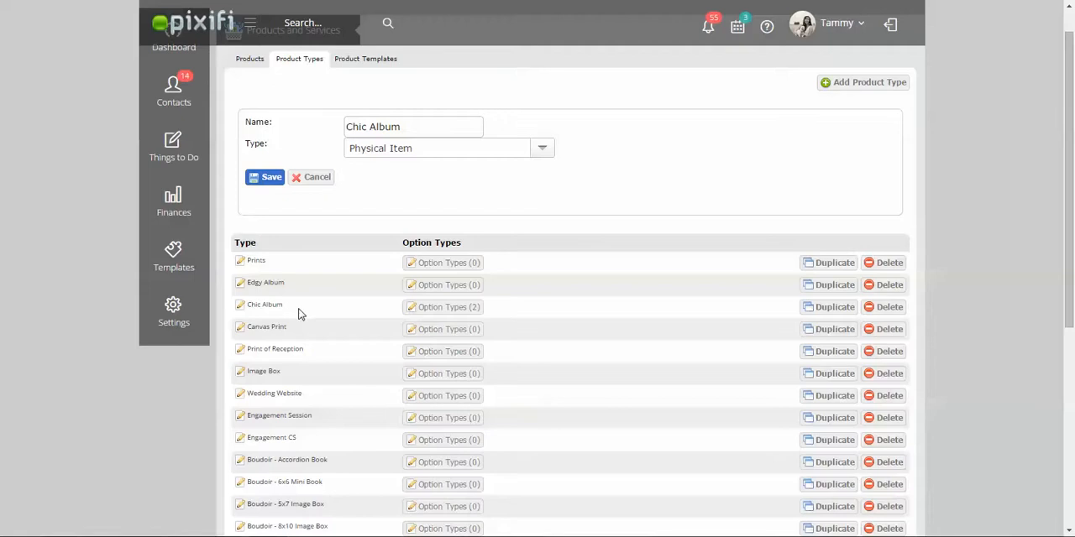
pyautogui.moveTo(427, 289)
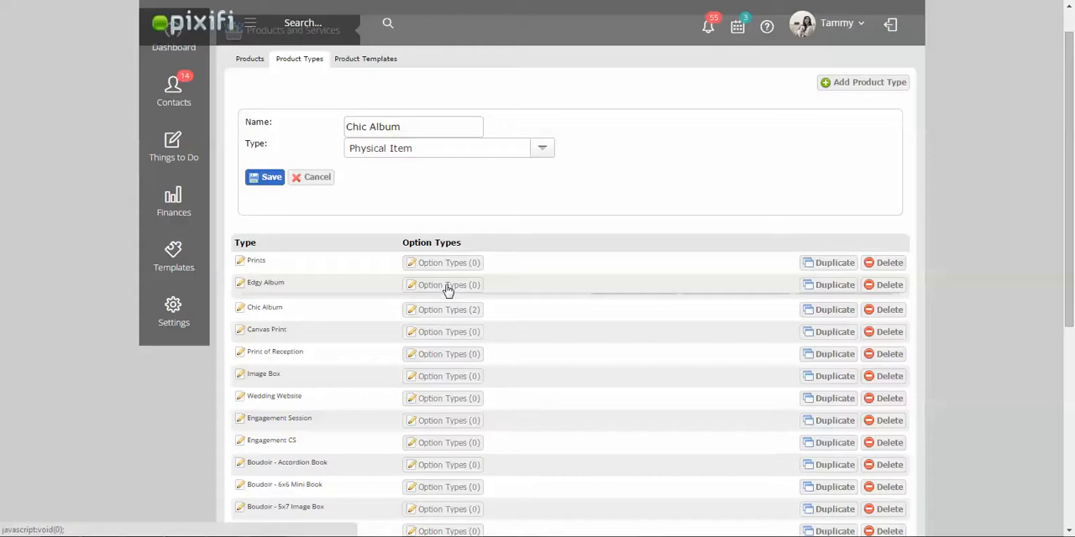
# - Add and save a 'Size' option type for Edgy Album as a single-selection combobox
pyautogui.click(442, 285)
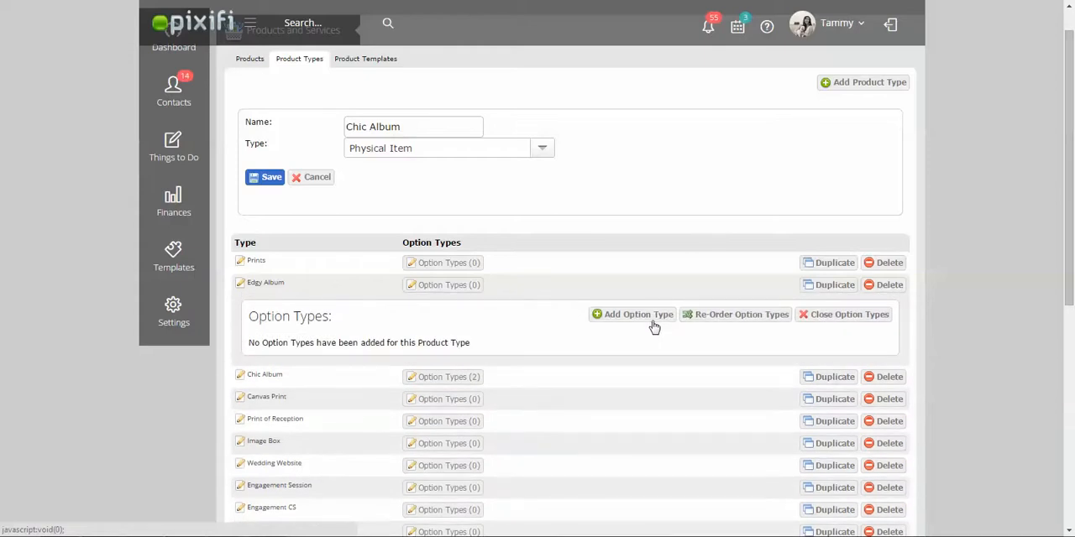
pyautogui.click(632, 314)
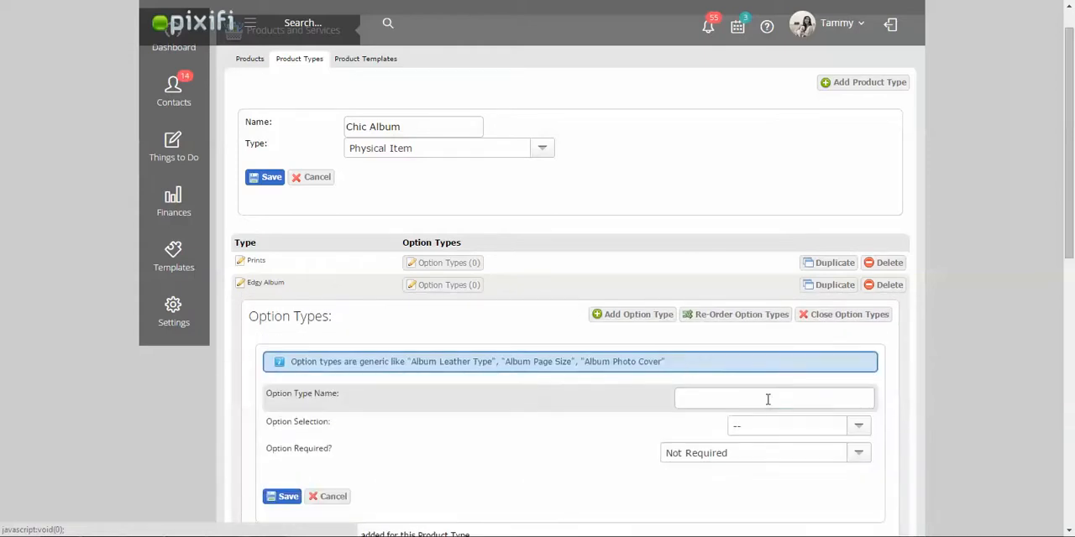
pyautogui.write('Size')
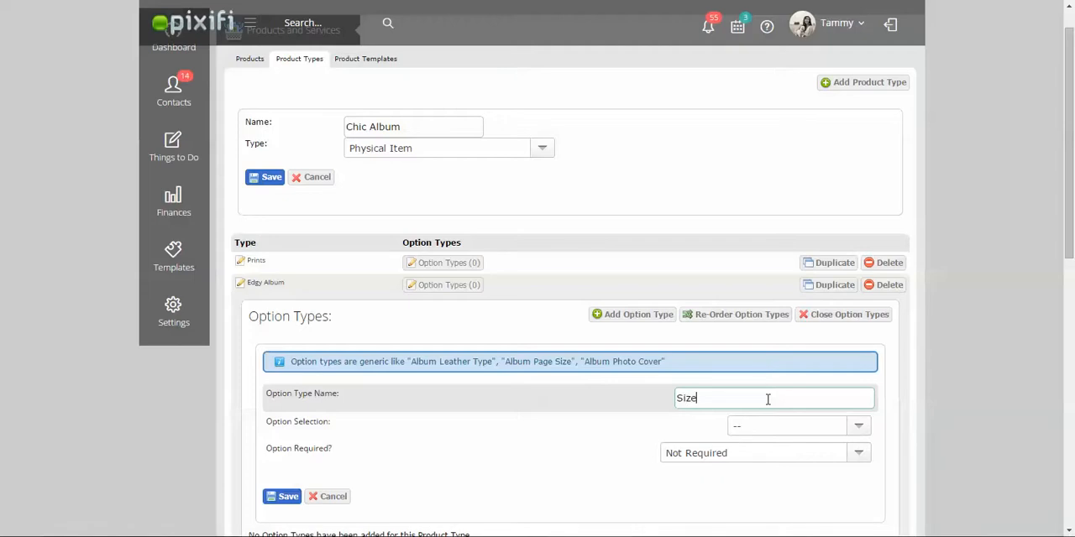
pyautogui.click(856, 425)
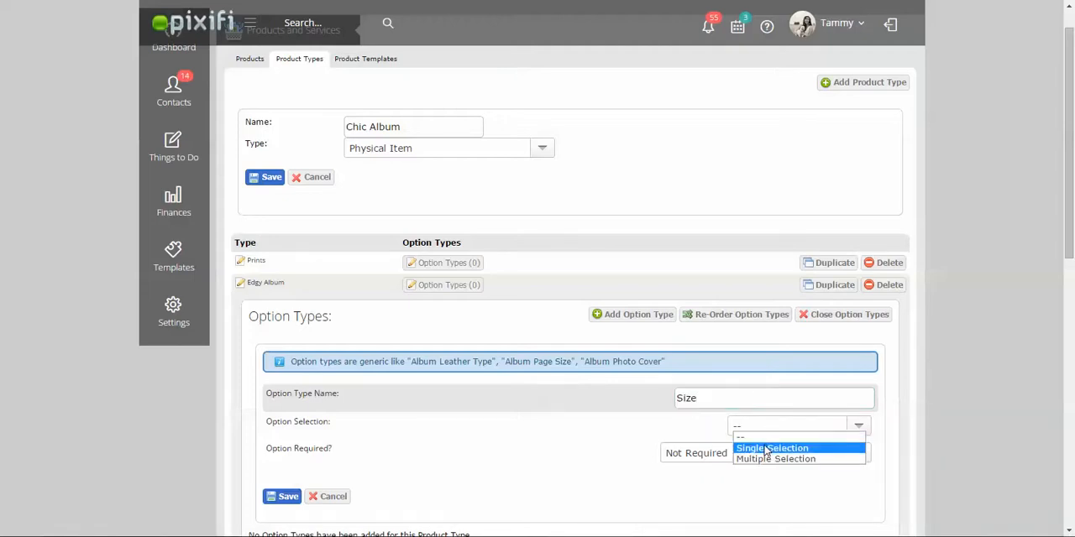
pyautogui.click(771, 448)
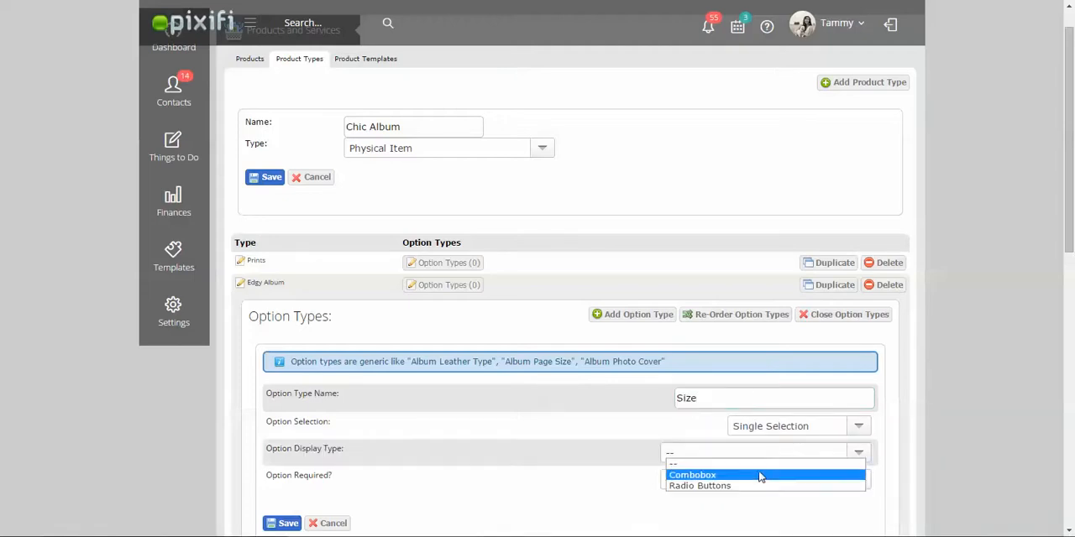
pyautogui.click(696, 475)
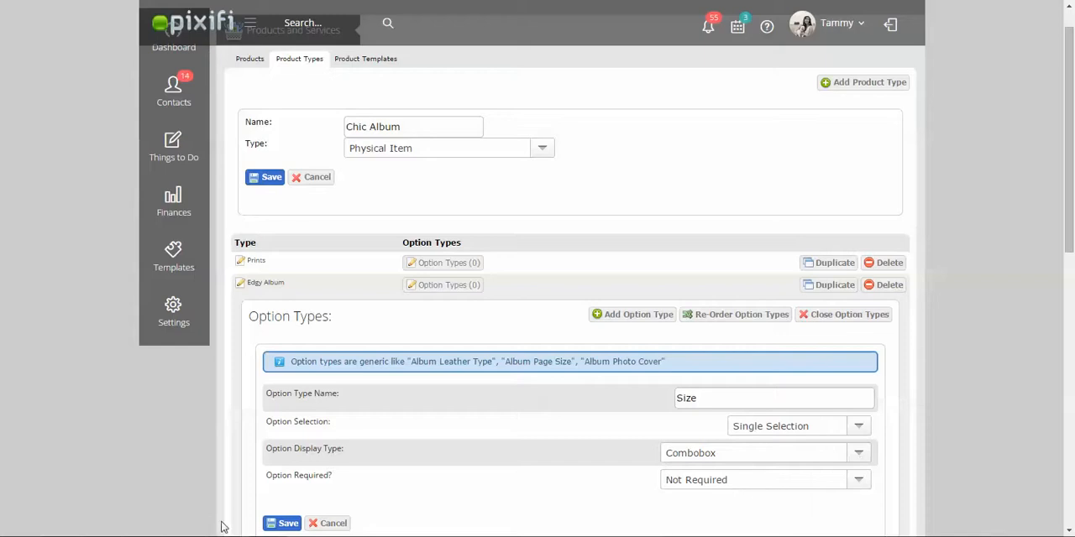
pyautogui.click(283, 523)
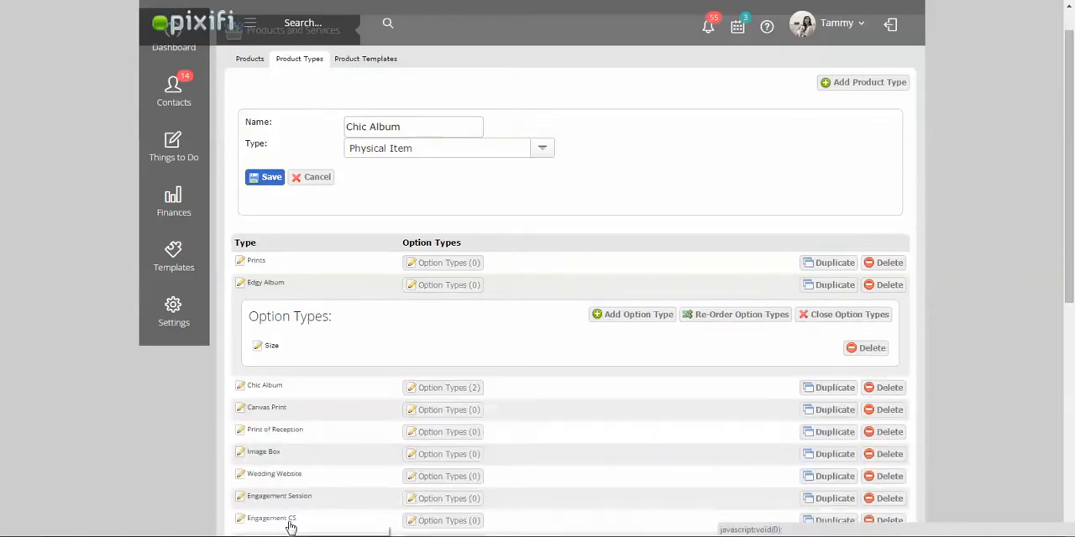
pyautogui.moveTo(267, 527)
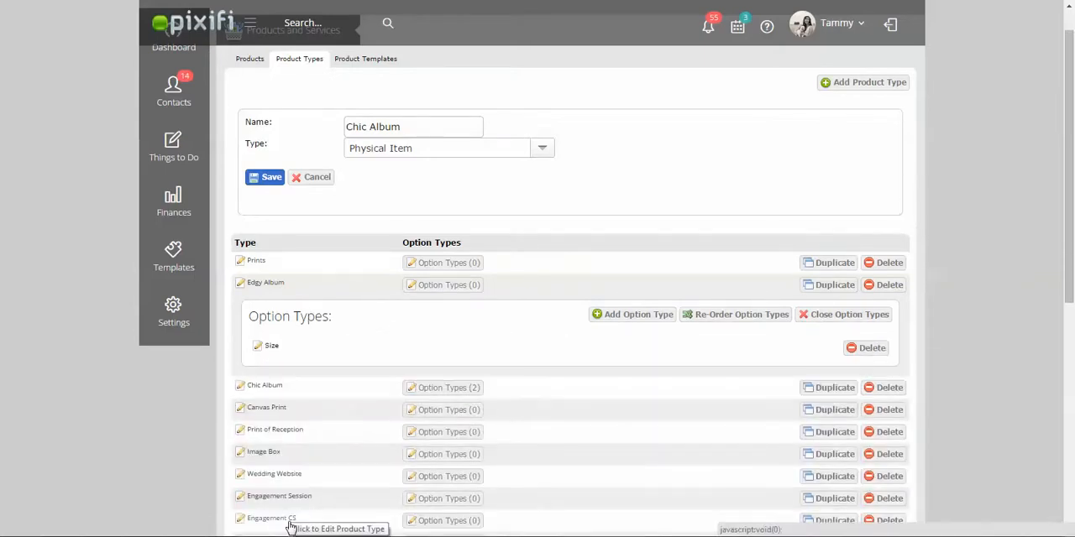
# - Add and save a 'Color Binding' option type with Single Selection and Combobox
pyautogui.click(632, 314)
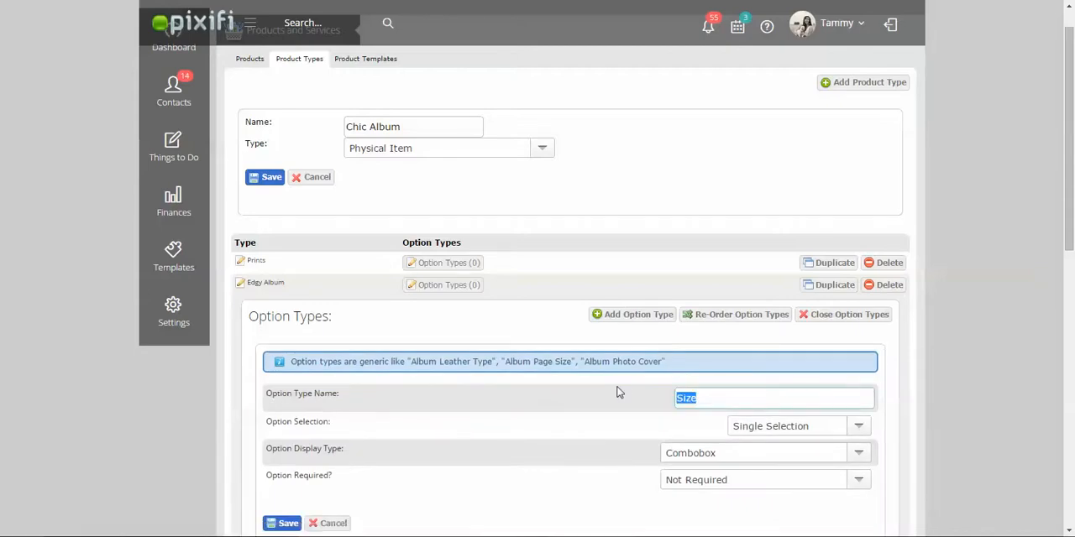
pyautogui.write('Color Bi')
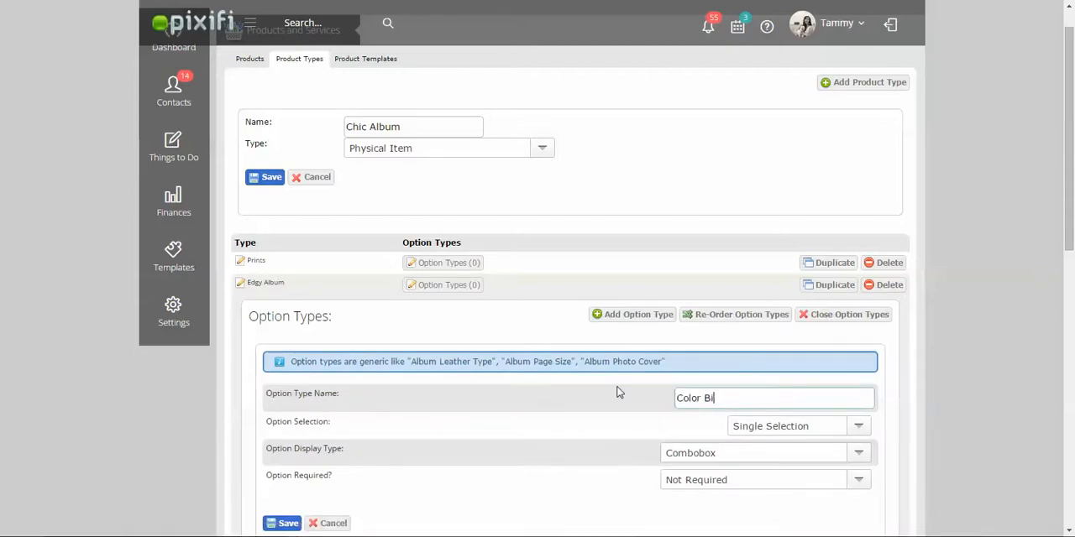
pyautogui.write('nding')
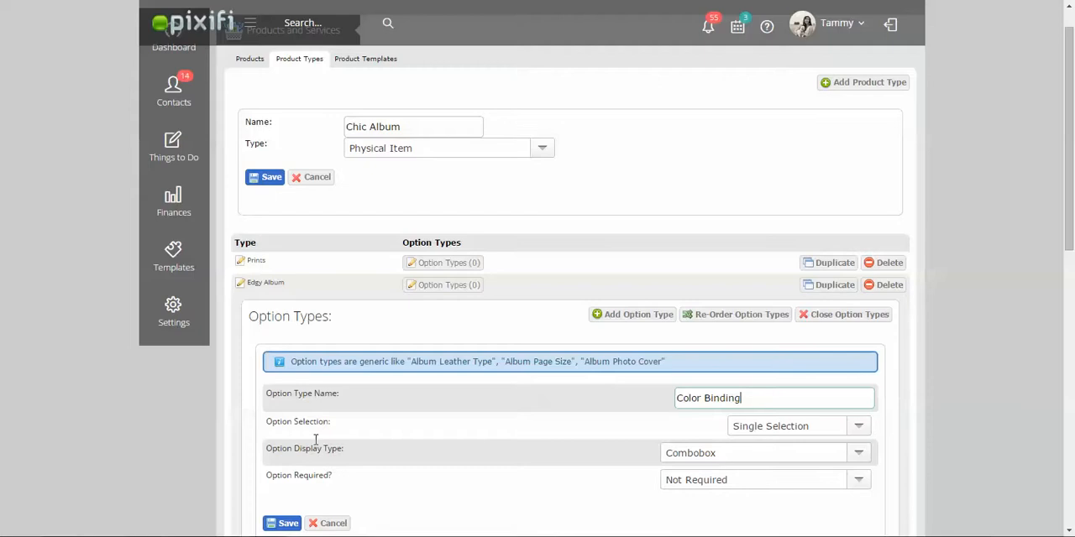
pyautogui.click(282, 523)
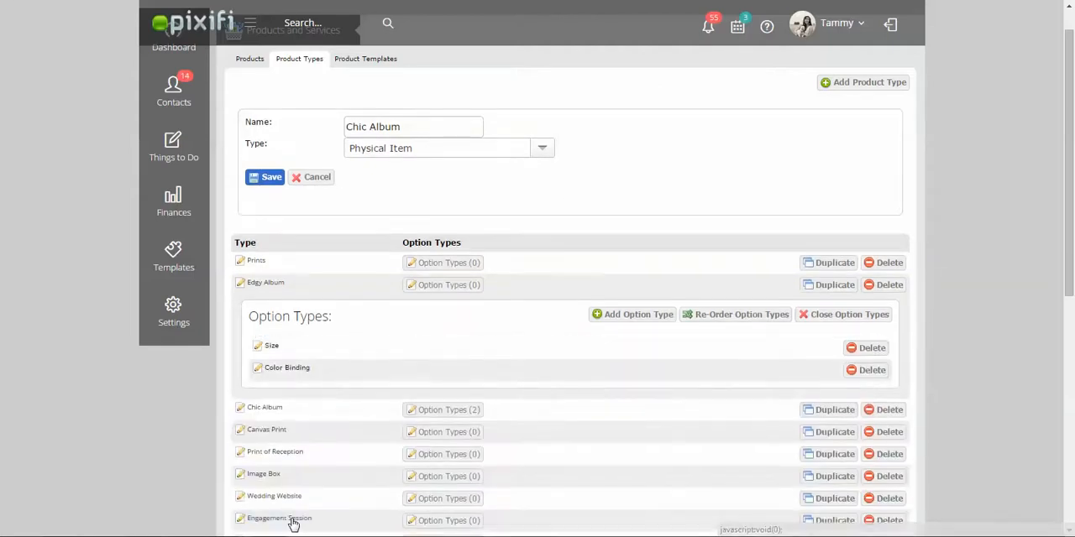
pyautogui.moveTo(292, 526)
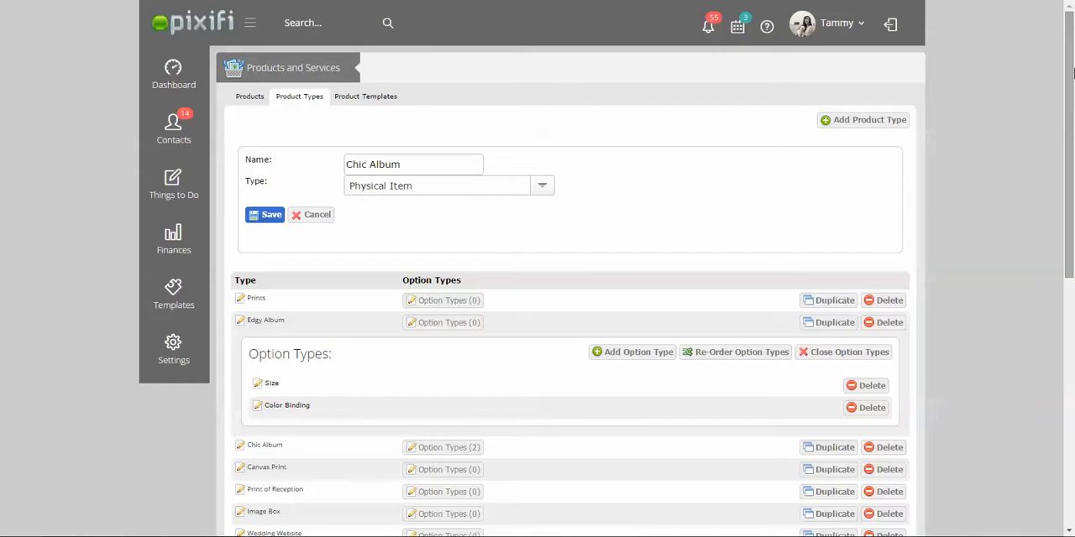
pyautogui.moveTo(365, 96)
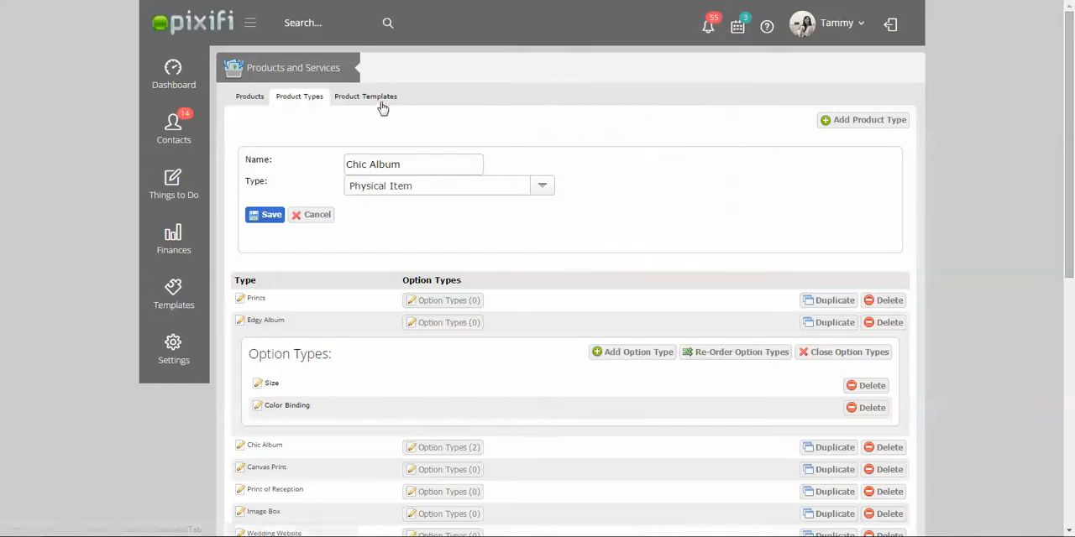
# - Start a new product template of type Edgy Album named 'Edgy Album - Size'
pyautogui.click(366, 96)
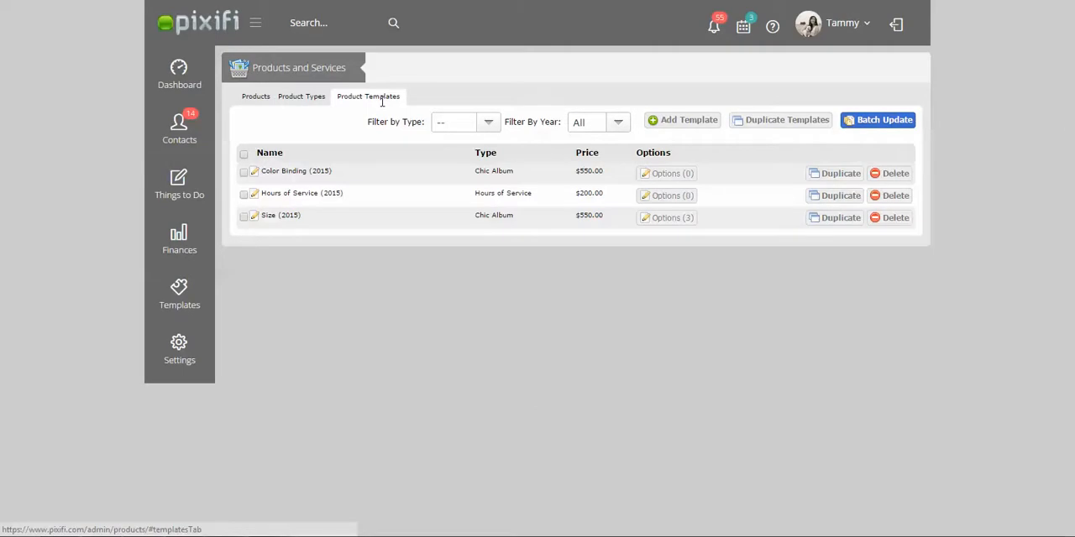
pyautogui.moveTo(393, 101)
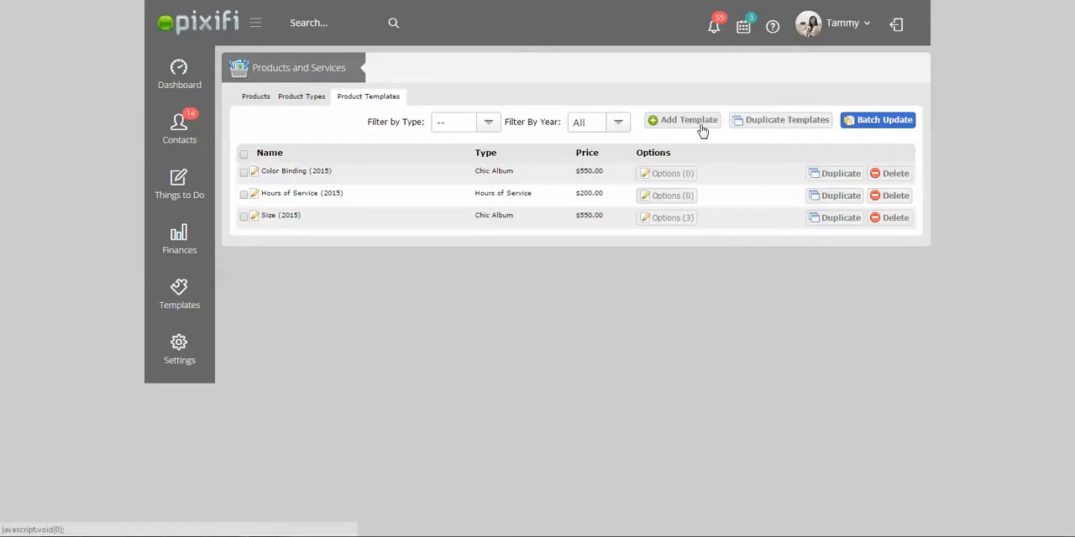
pyautogui.click(682, 119)
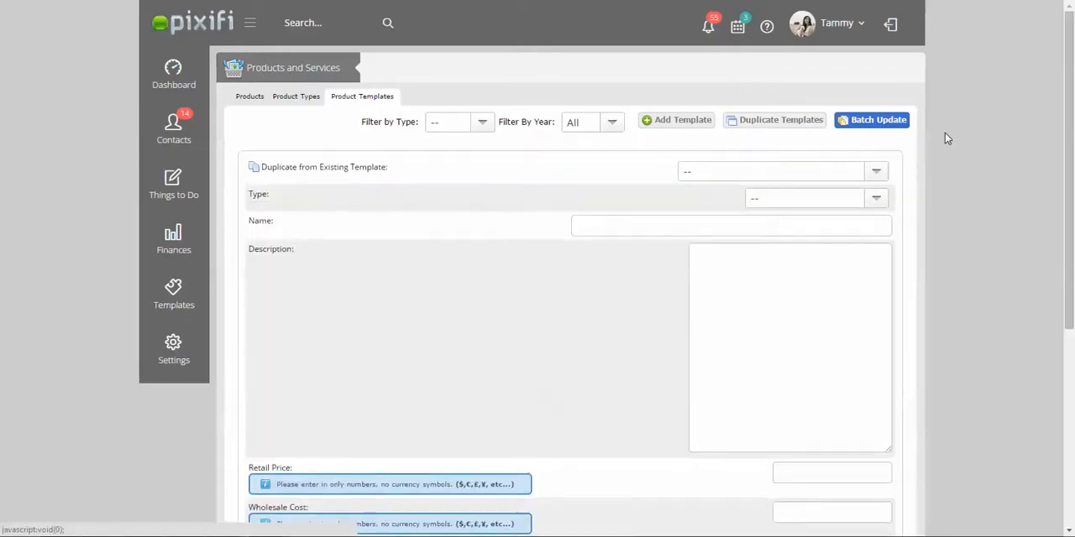
pyautogui.moveTo(876, 205)
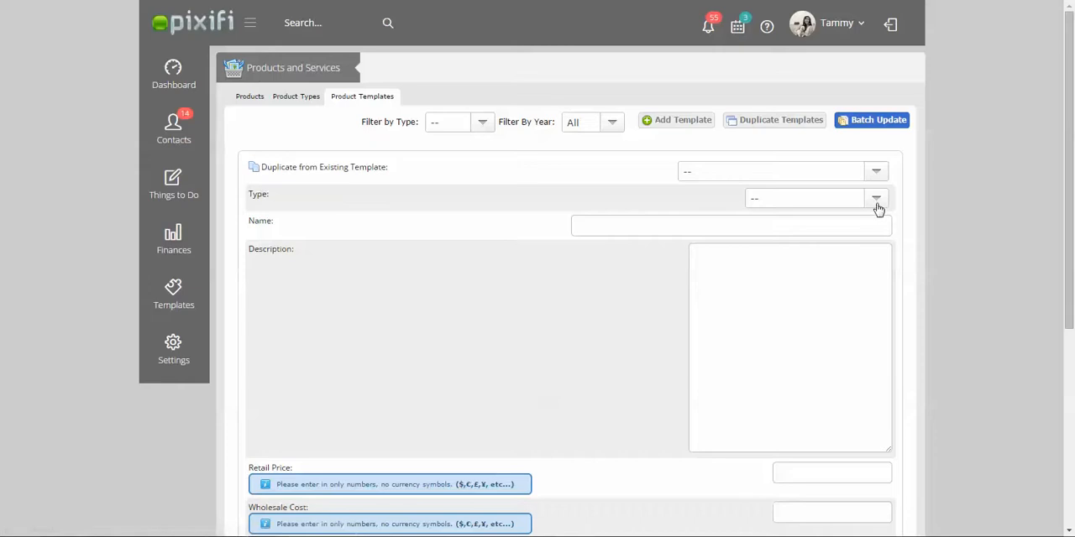
pyautogui.click(874, 199)
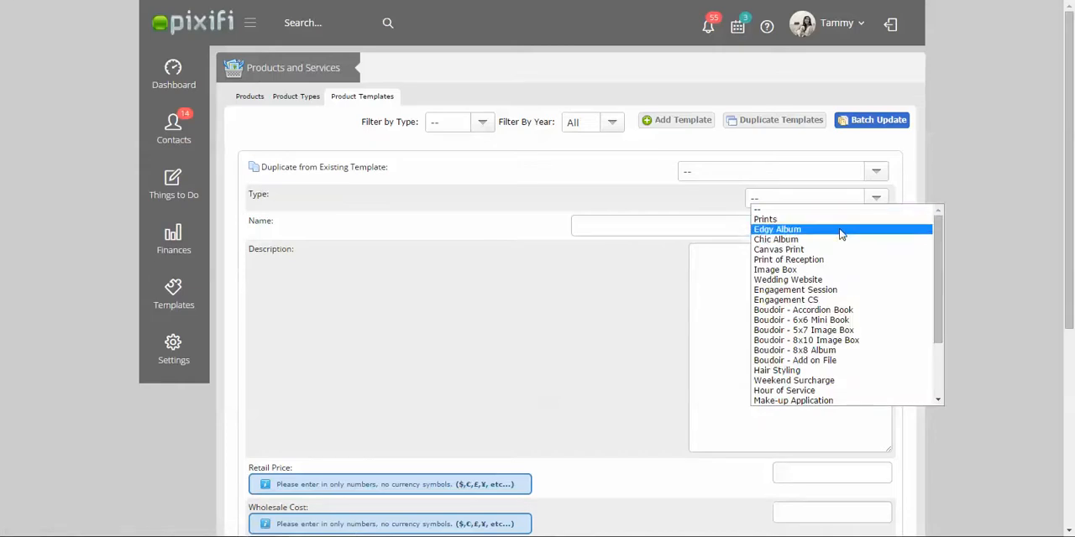
pyautogui.click(777, 229)
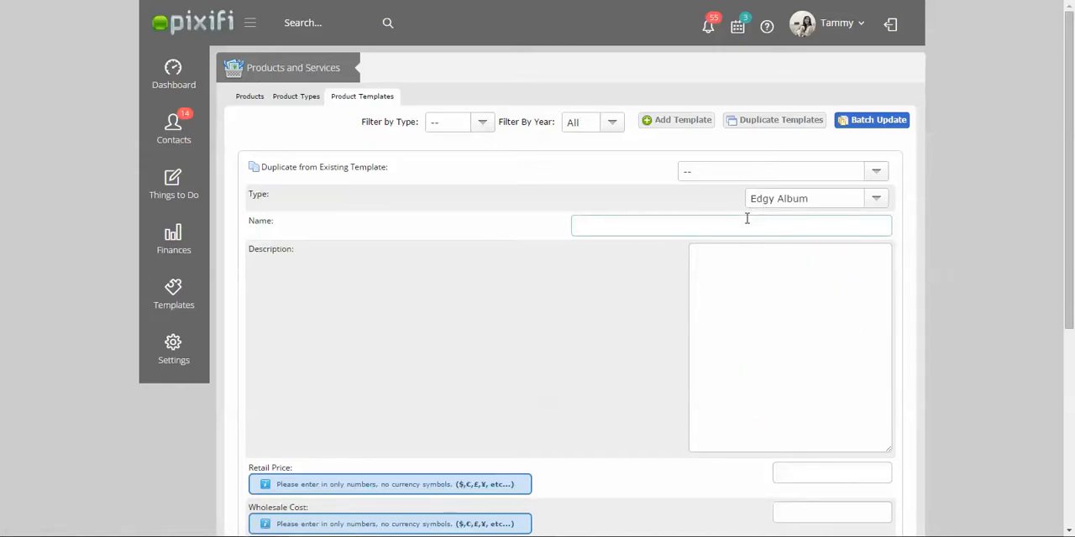
pyautogui.write('Edgy Album -')
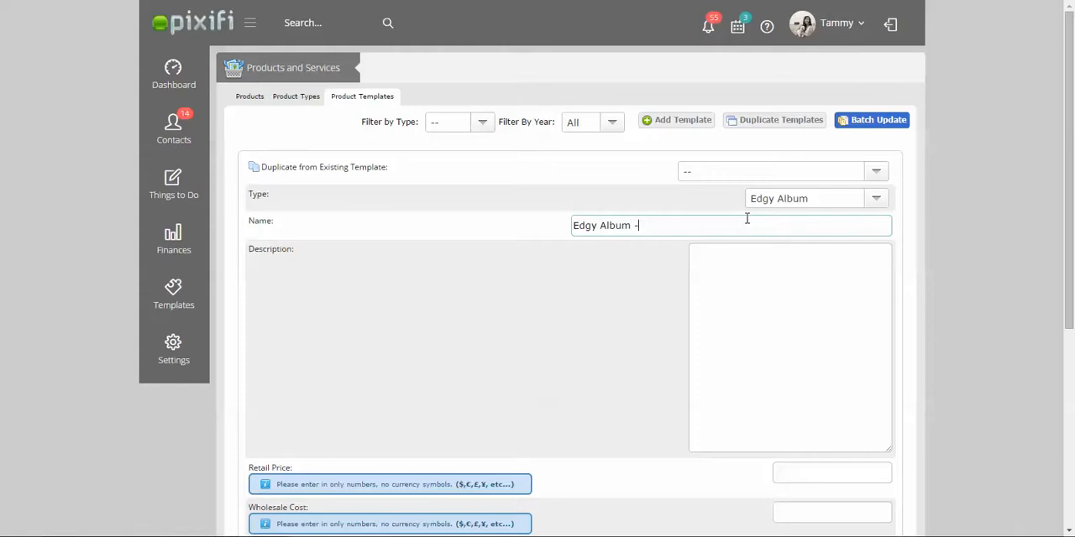
pyautogui.write('Size')
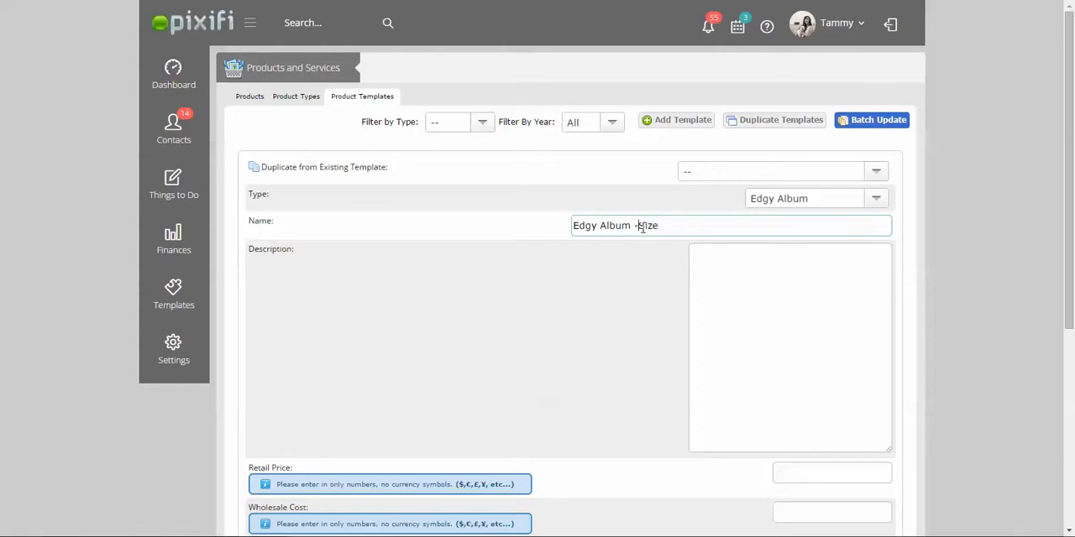
pyautogui.scroll(-3)
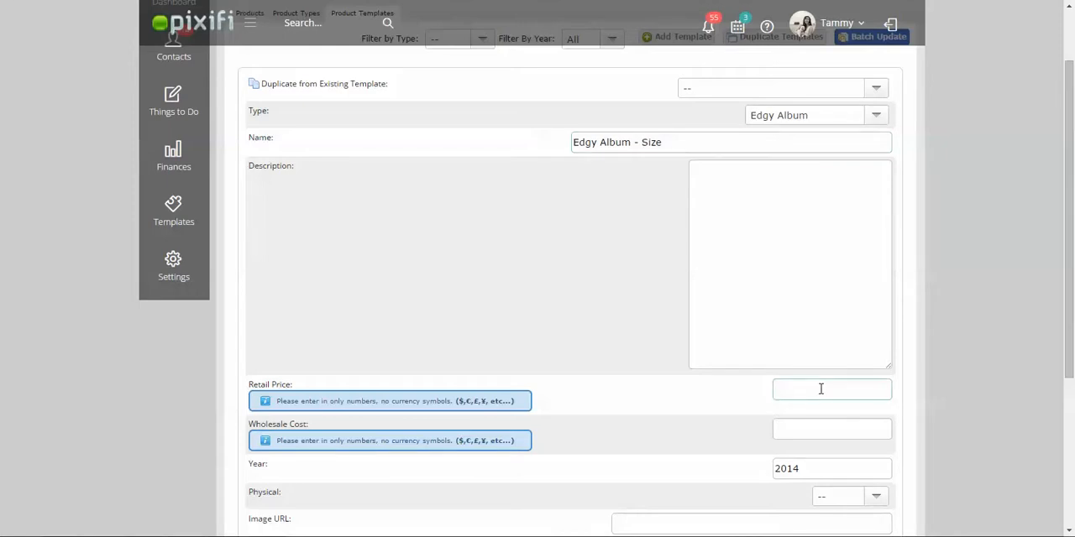
# - Enter retail price 550, wholesale cost 100 and year 2015 for the template
pyautogui.click(831, 390)
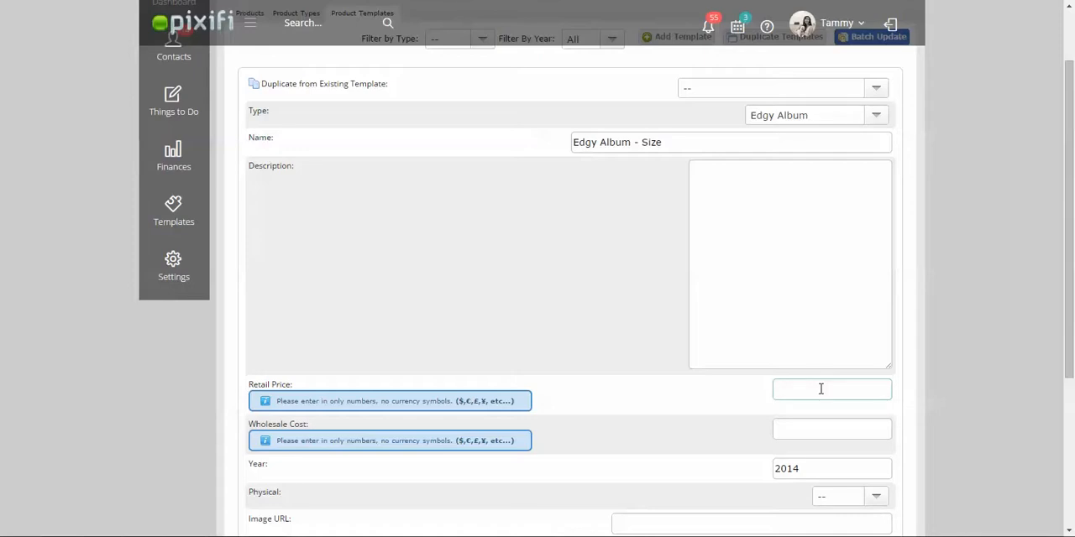
pyautogui.write('550')
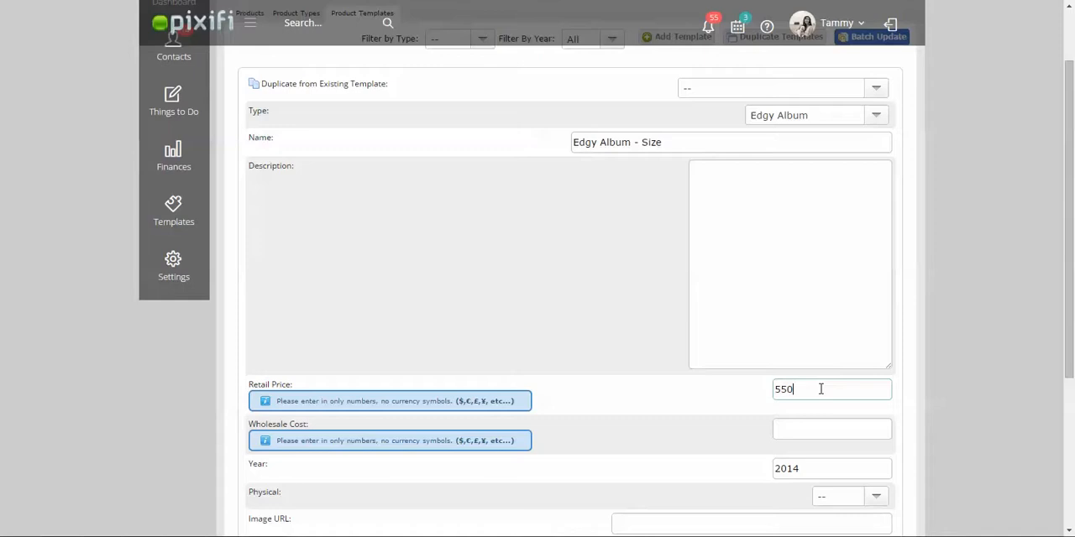
pyautogui.click(832, 429)
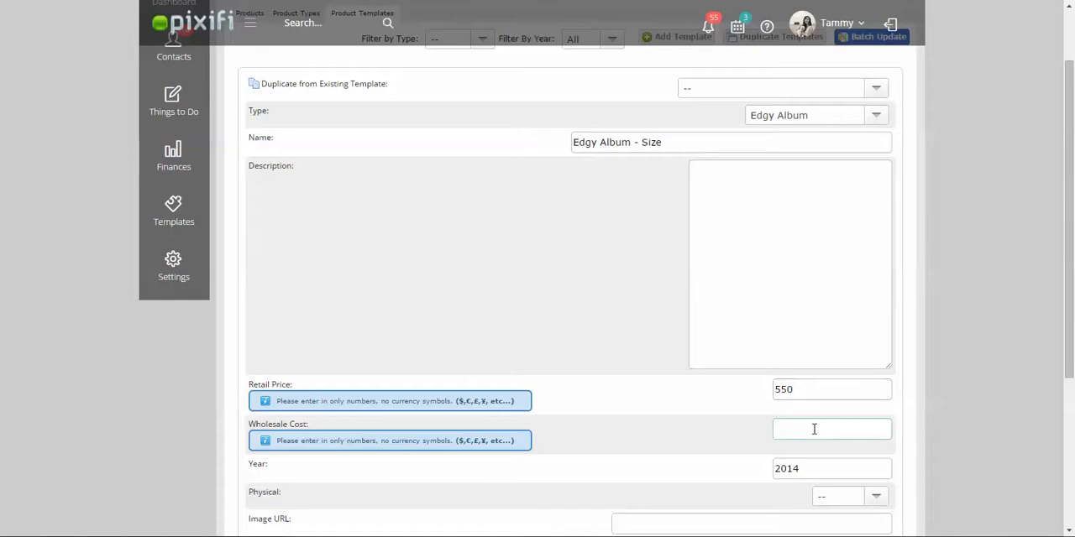
pyautogui.write('100')
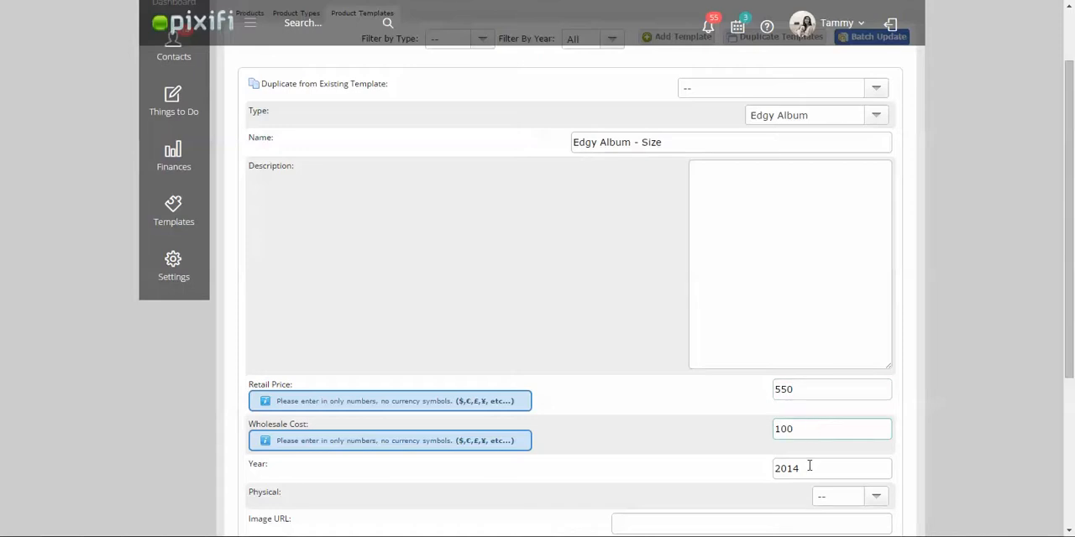
pyautogui.write('2015')
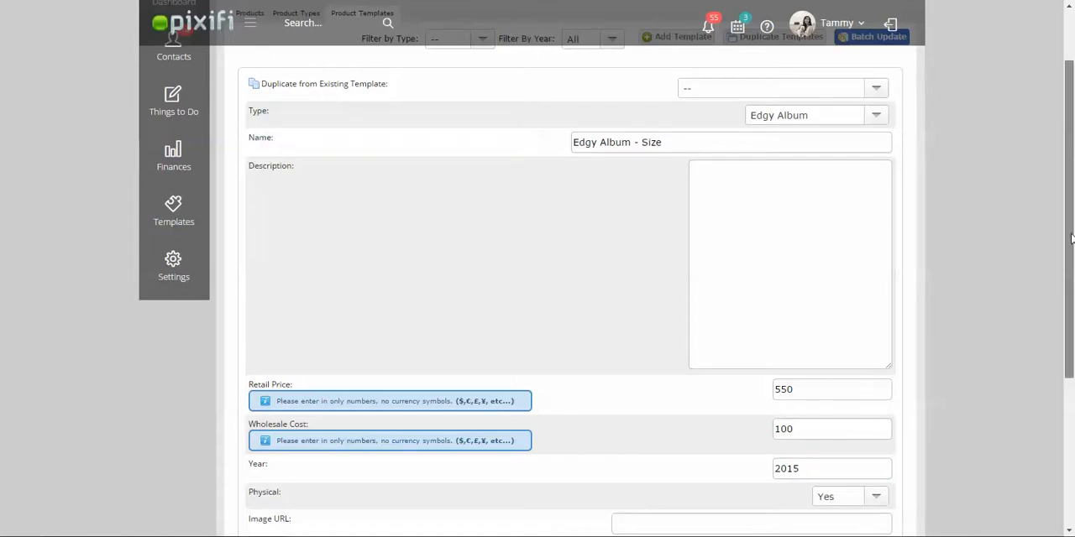
pyautogui.scroll(-3)
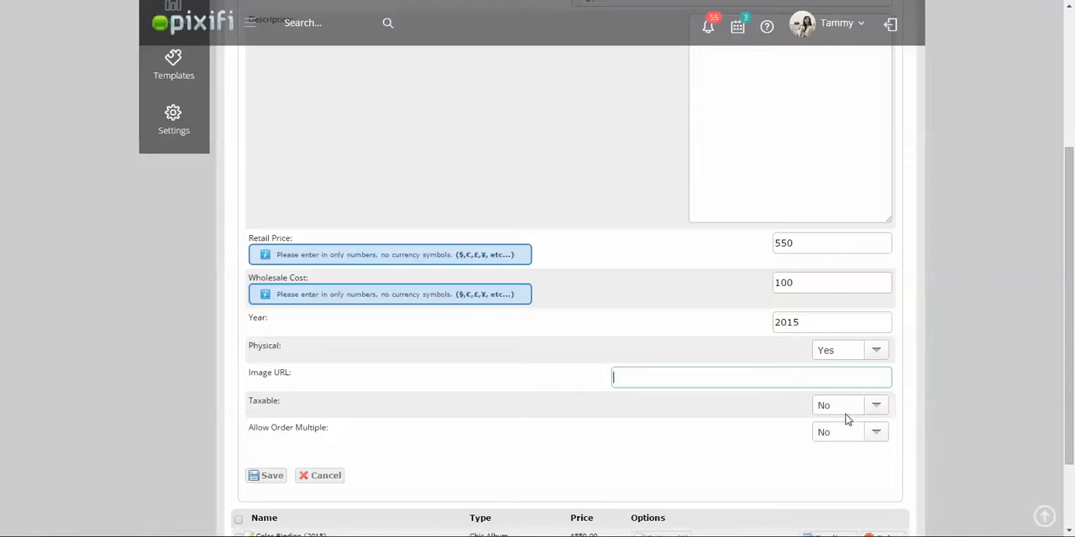
# - Set Taxable and Allow Order Multiple to Yes and save the template
pyautogui.click(848, 404)
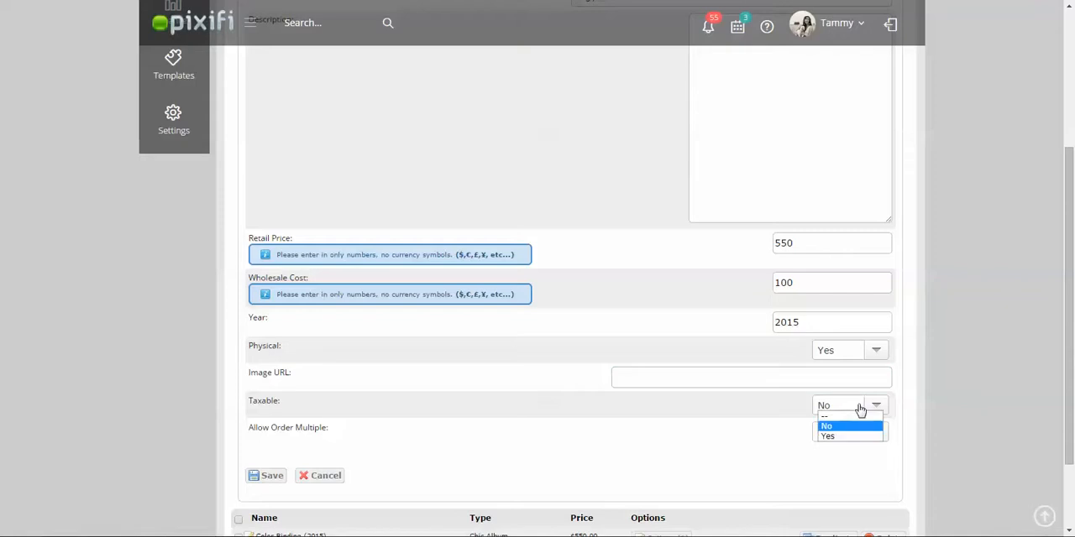
pyautogui.click(827, 435)
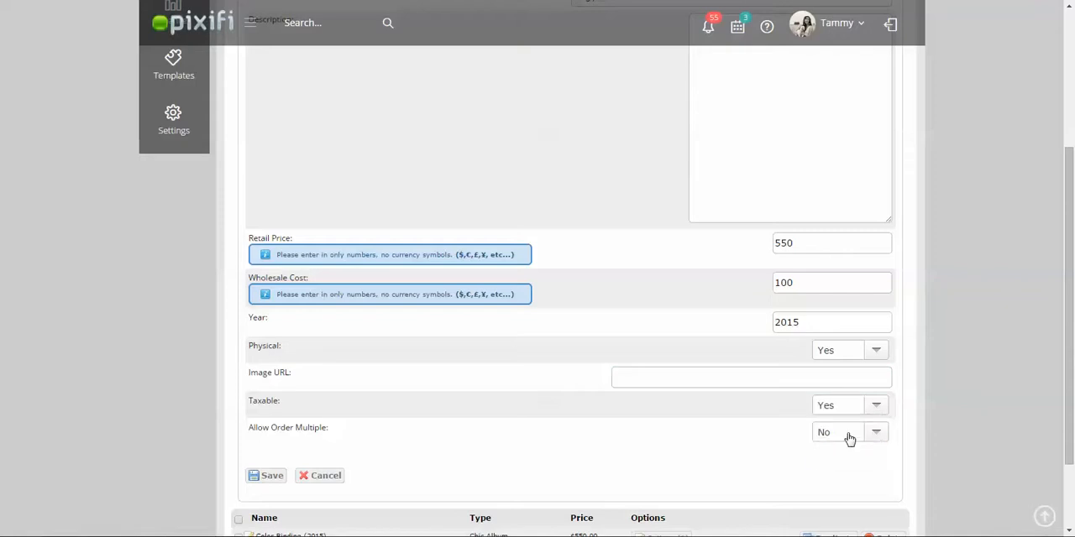
pyautogui.moveTo(844, 466)
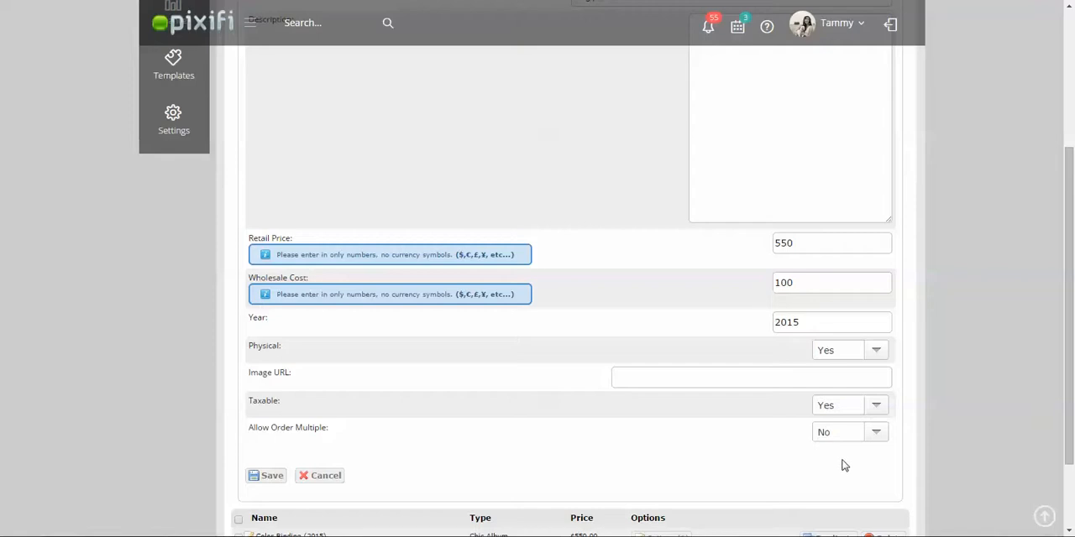
pyautogui.click(848, 432)
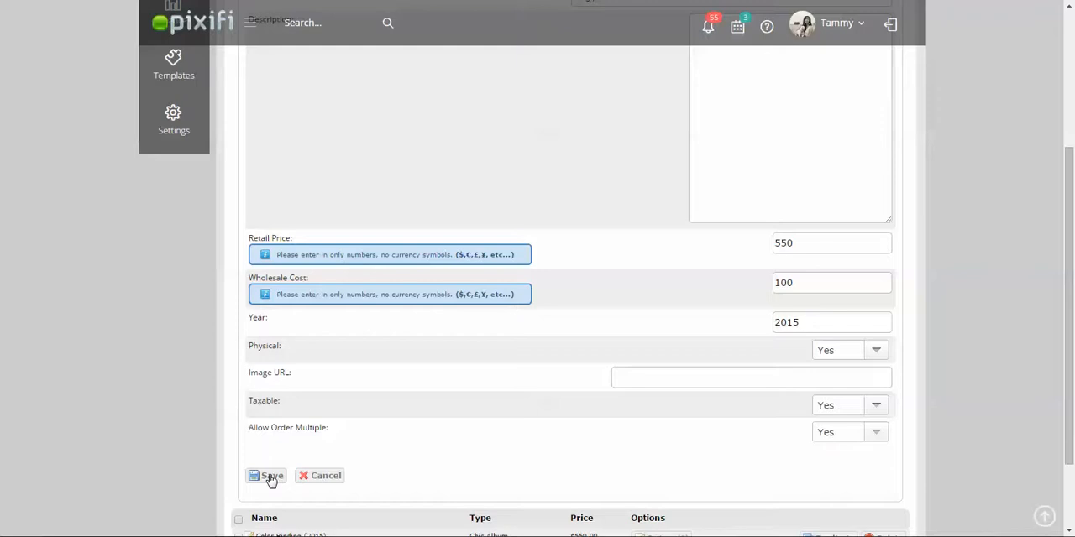
pyautogui.click(267, 476)
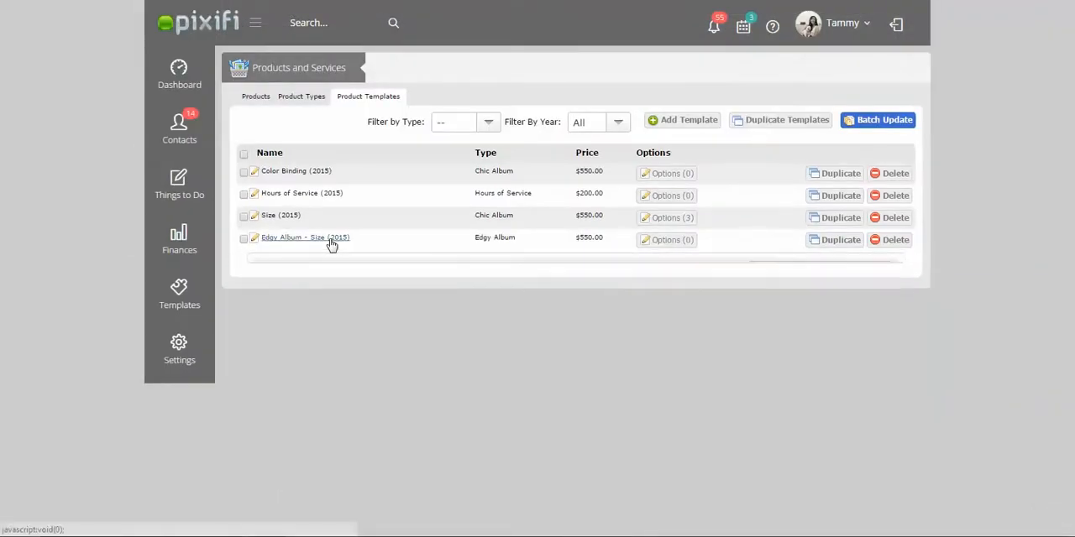
# - Expand the Edgy Album - Size template and scroll to its empty Options section
pyautogui.click(298, 238)
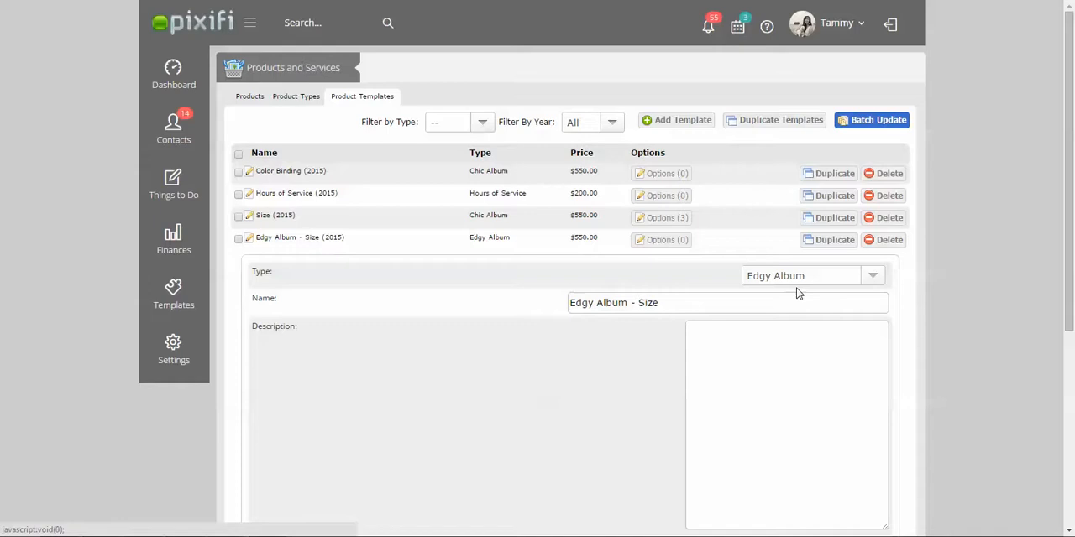
pyautogui.moveTo(665, 241)
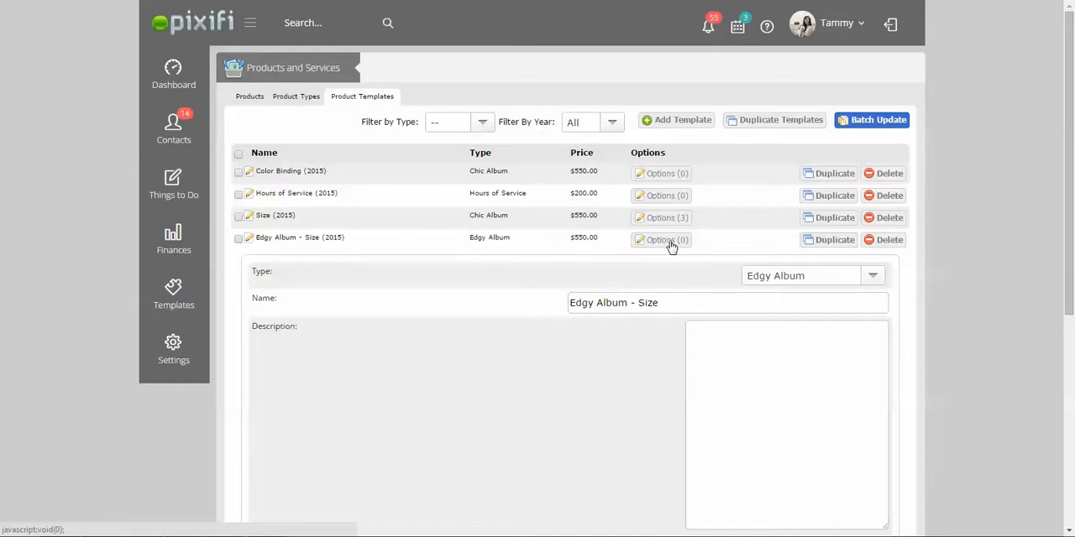
pyautogui.moveTo(711, 236)
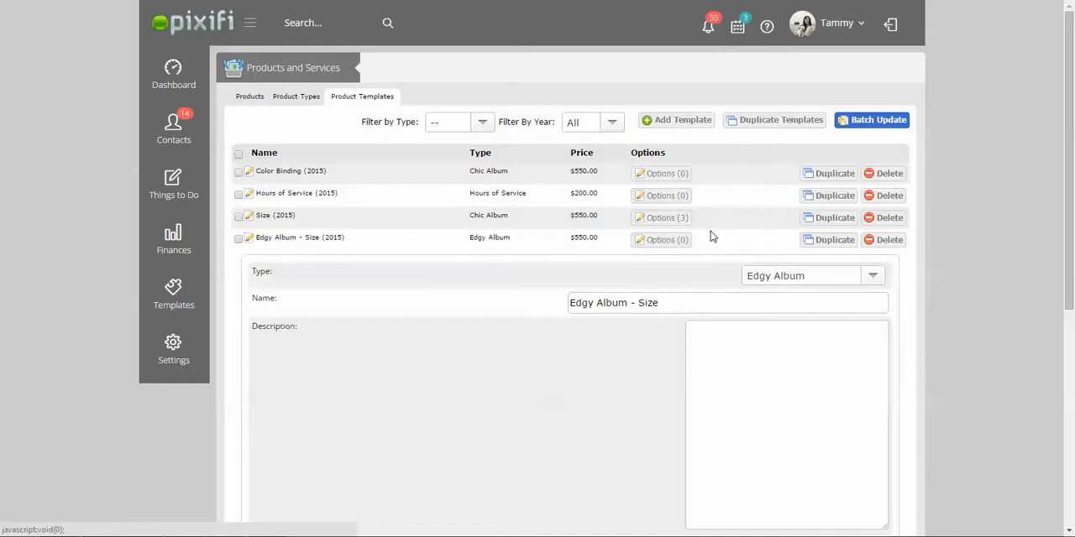
pyautogui.scroll(-3)
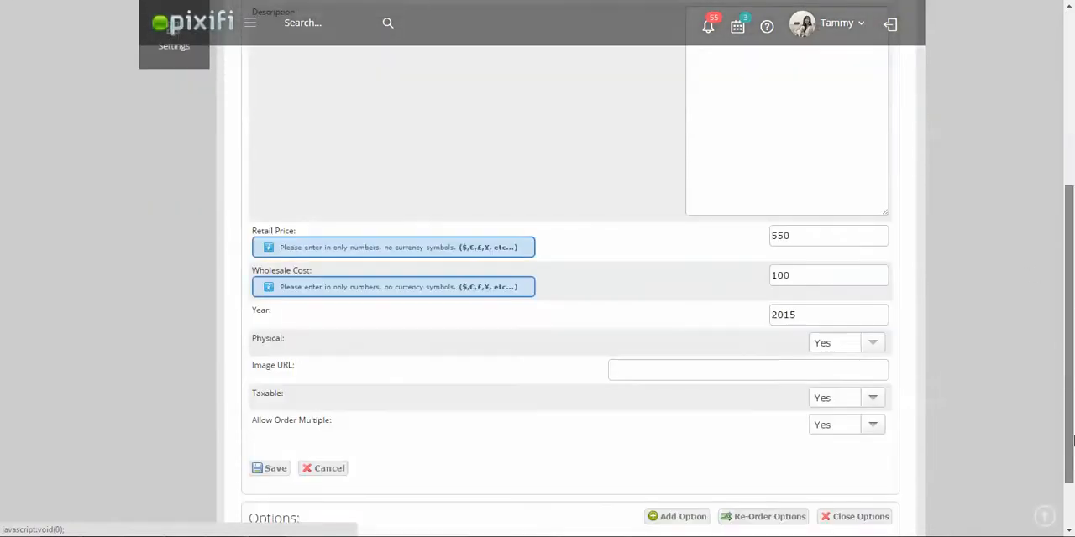
pyautogui.scroll(-3)
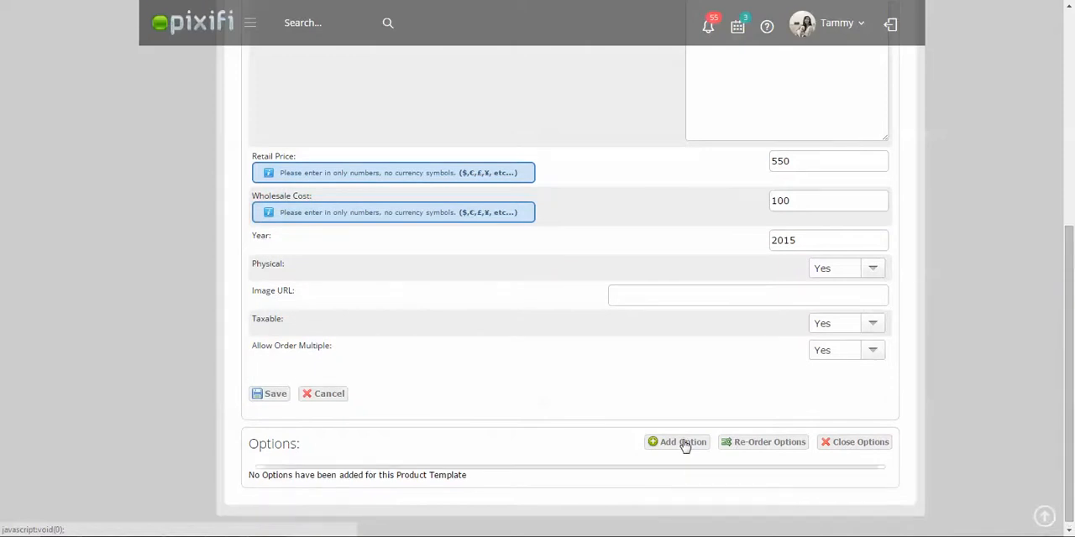
# - Add and save a 10x10 option with option type Size
pyautogui.click(682, 442)
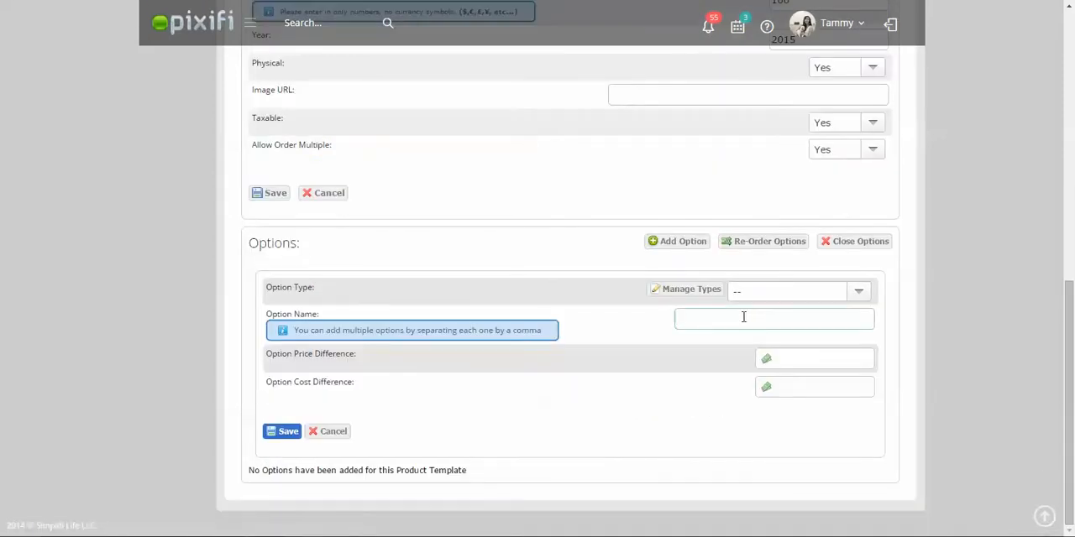
pyautogui.write('10x10')
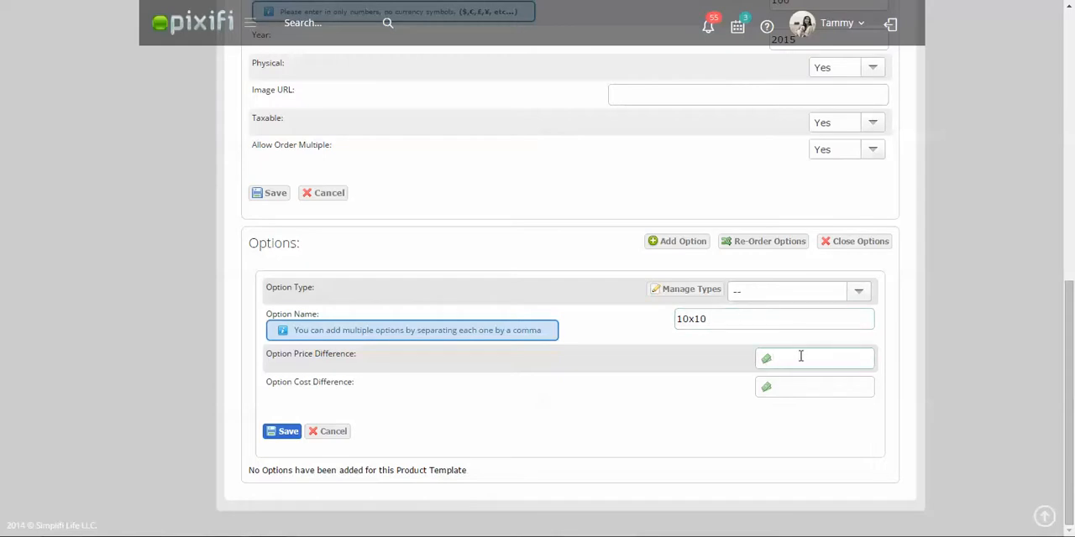
pyautogui.click(814, 358)
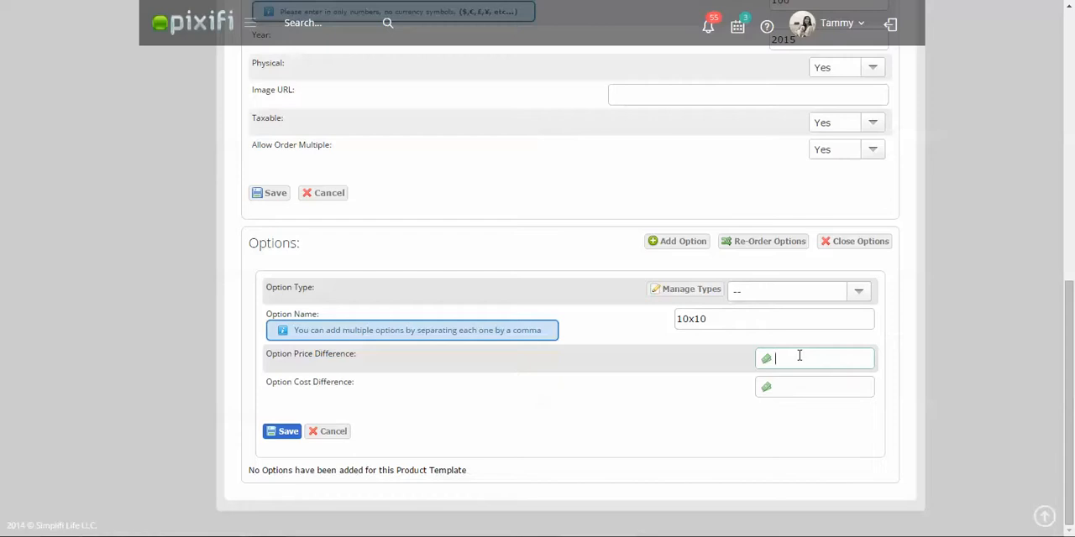
pyautogui.moveTo(288, 432)
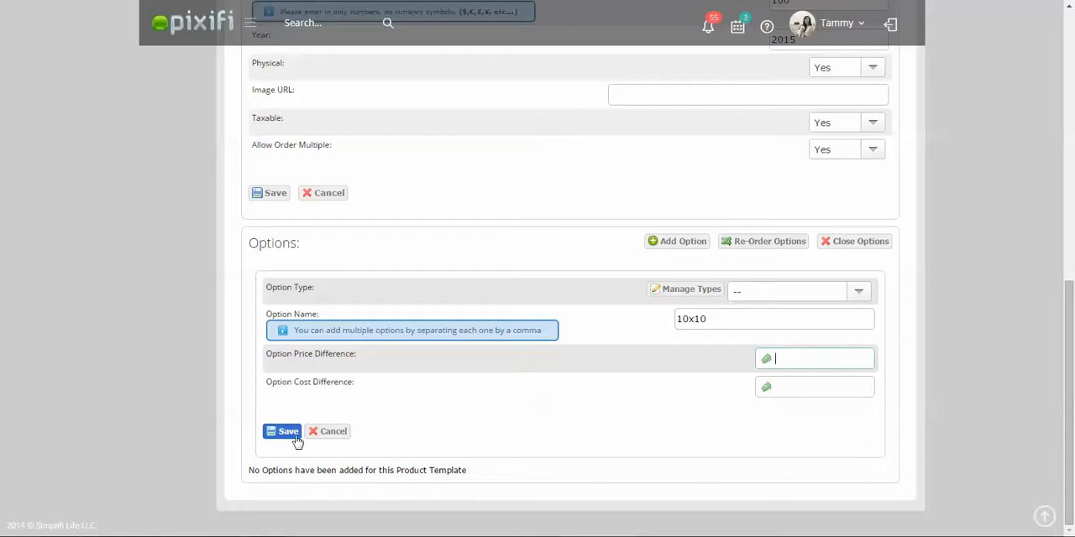
pyautogui.click(283, 431)
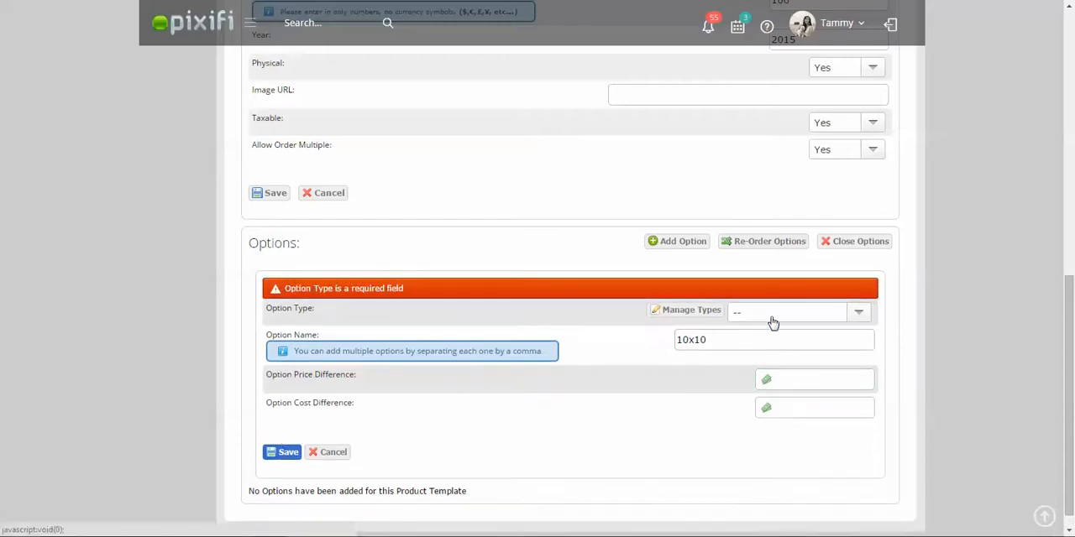
pyautogui.click(796, 311)
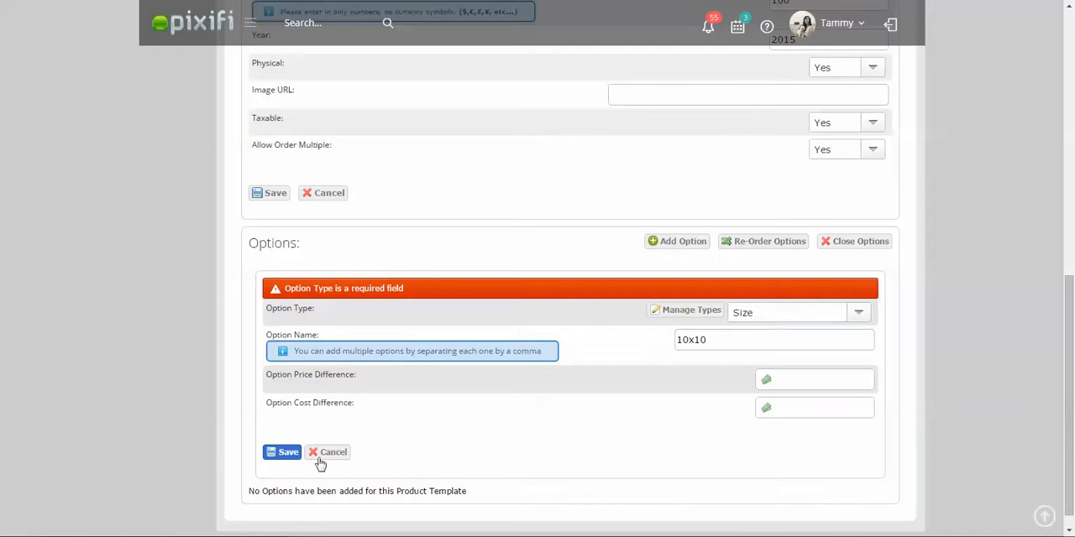
pyautogui.click(283, 452)
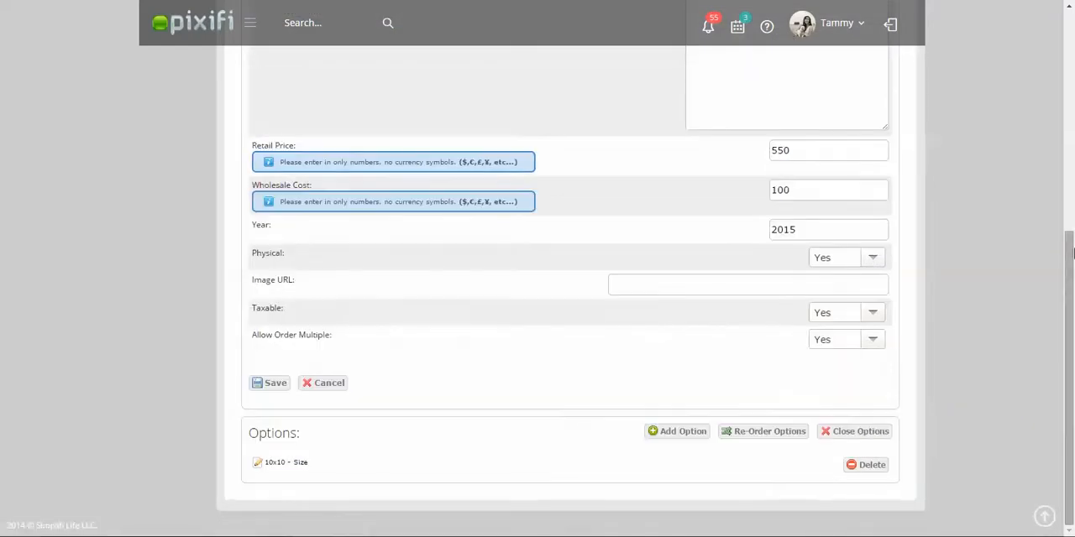
pyautogui.moveTo(714, 382)
pyautogui.write('1')
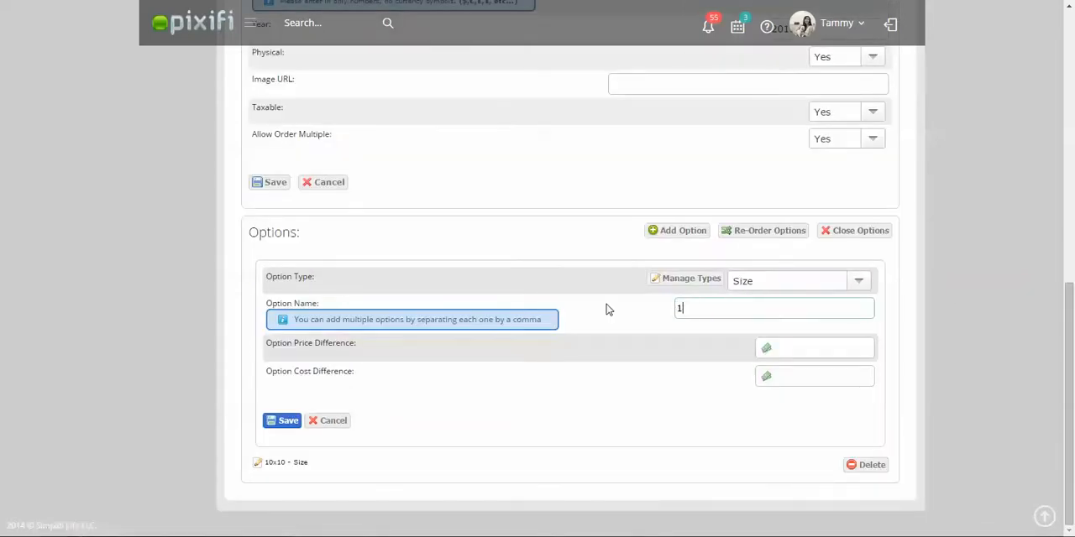
# - Add a 12x12 Size option with price difference 50 and cost 25, then show both options
pyautogui.write('2x')
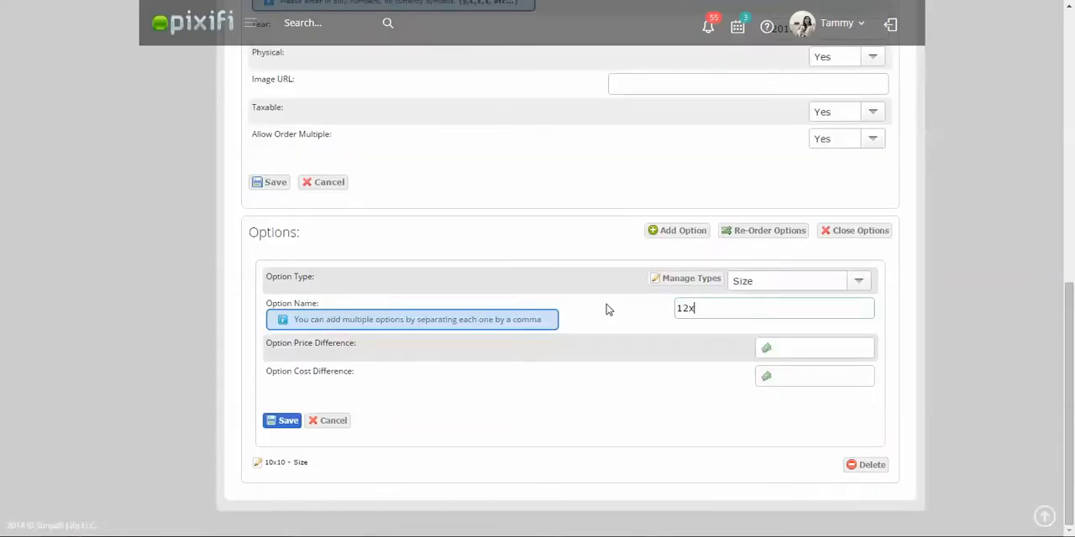
pyautogui.write('12')
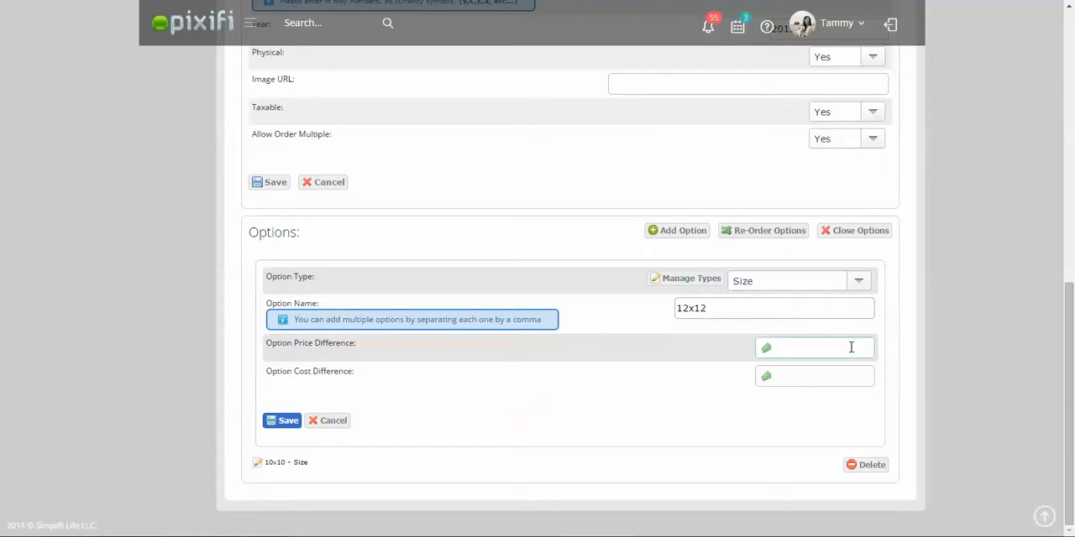
pyautogui.write('50')
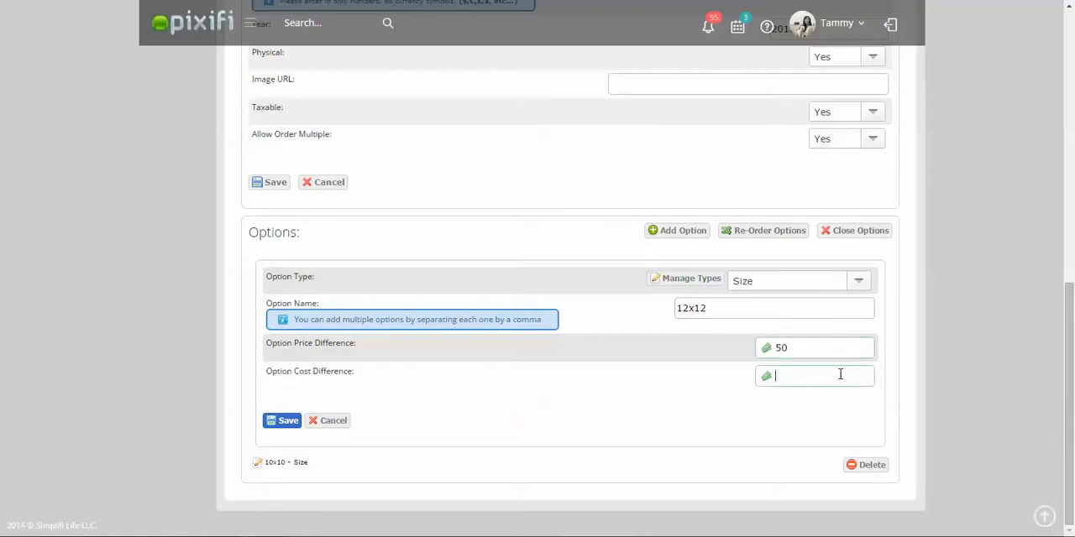
pyautogui.write('25')
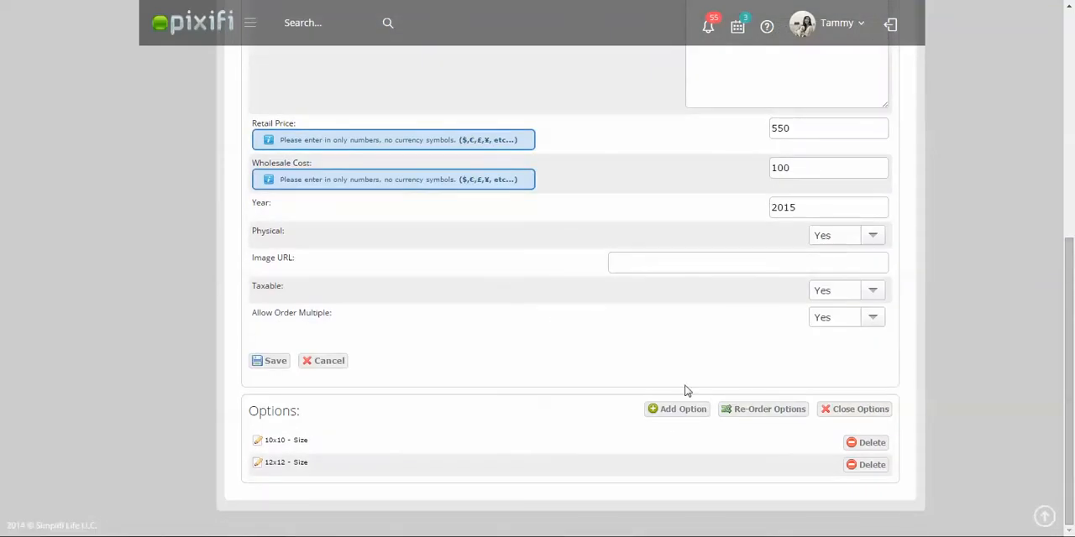
pyautogui.moveTo(337, 328)
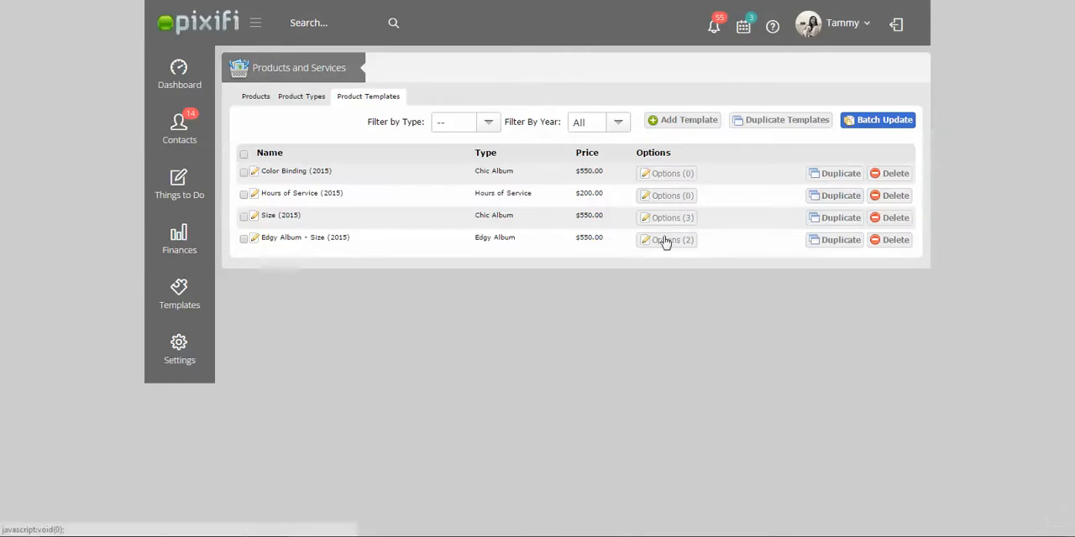
pyautogui.click(666, 240)
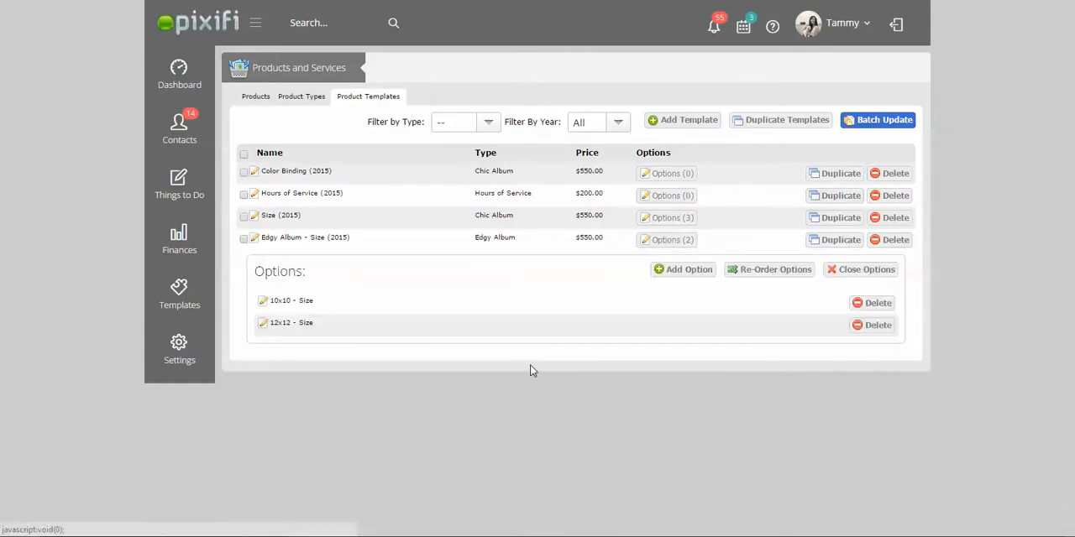